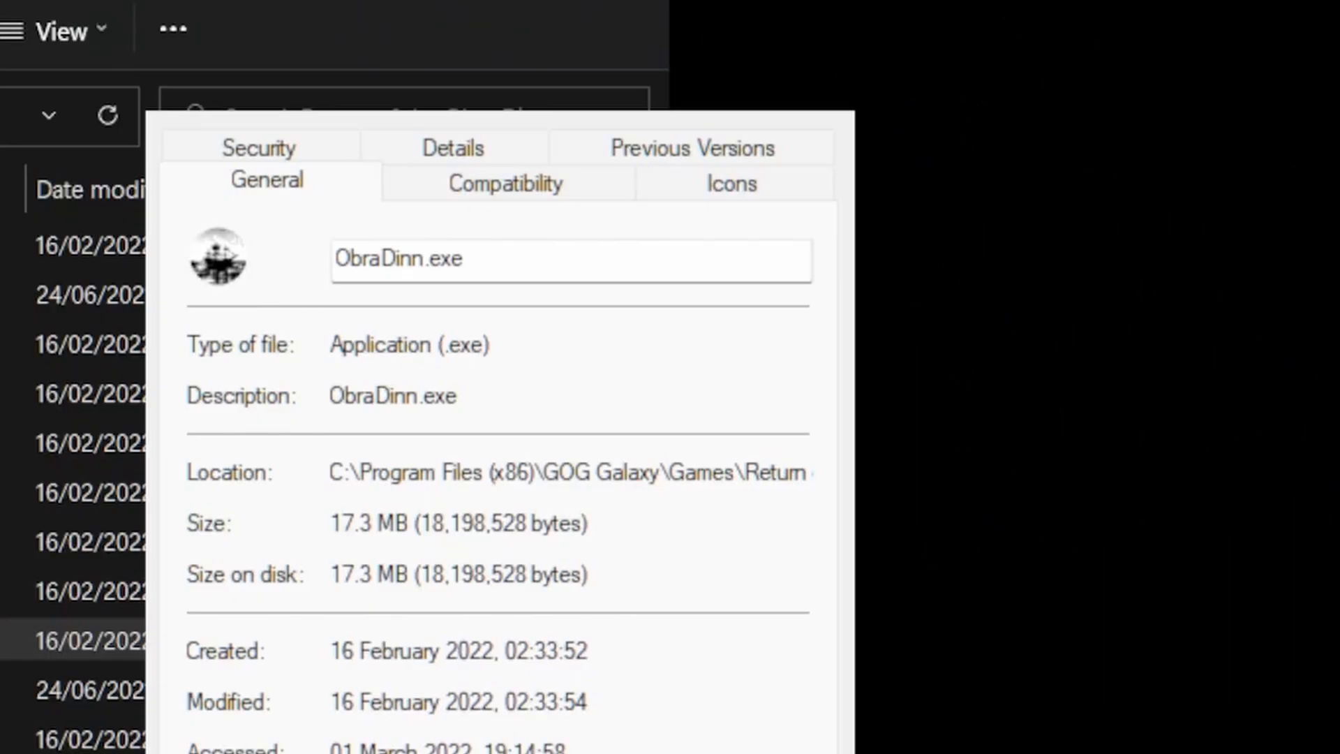
- Check ObraDinn.exe's properties, then open Player Settings at the Virtual Reality Supported option
{"action": "left_click", "coordinate": [452, 147]}
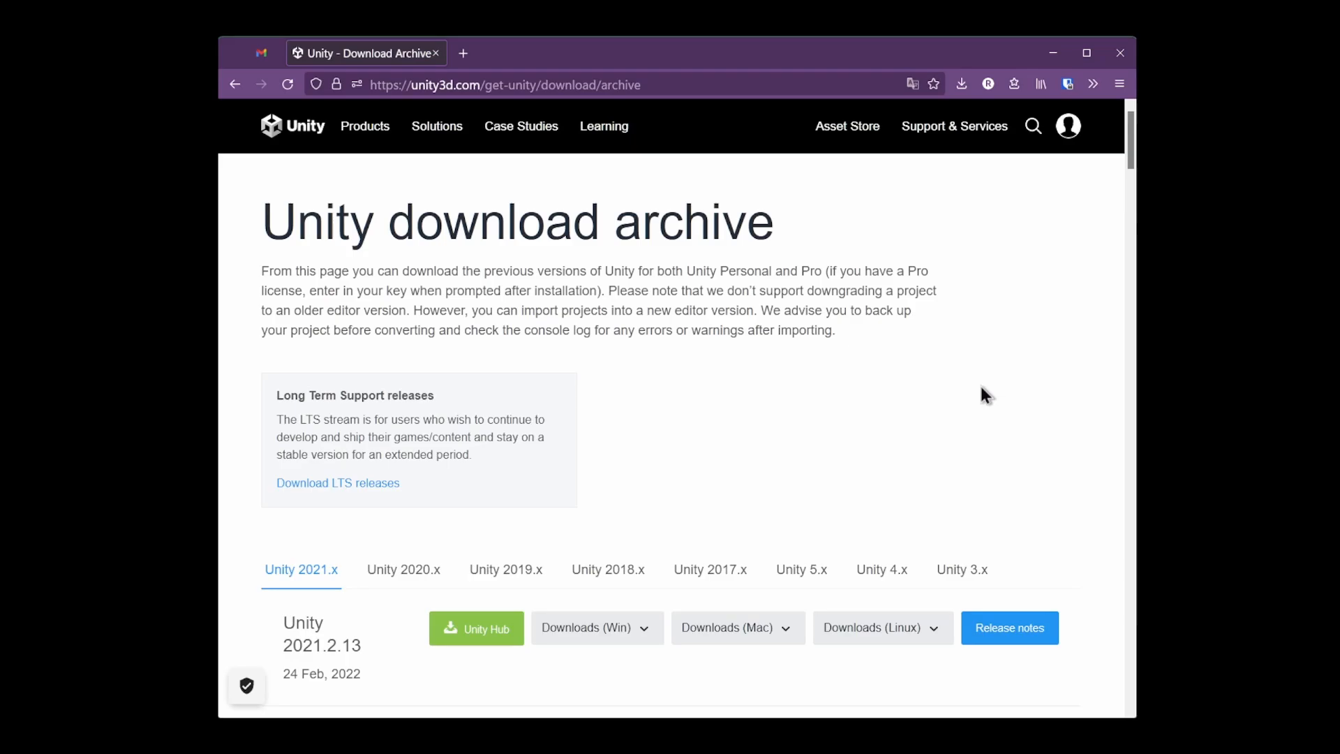
{"action": "left_click", "coordinate": [801, 570]}
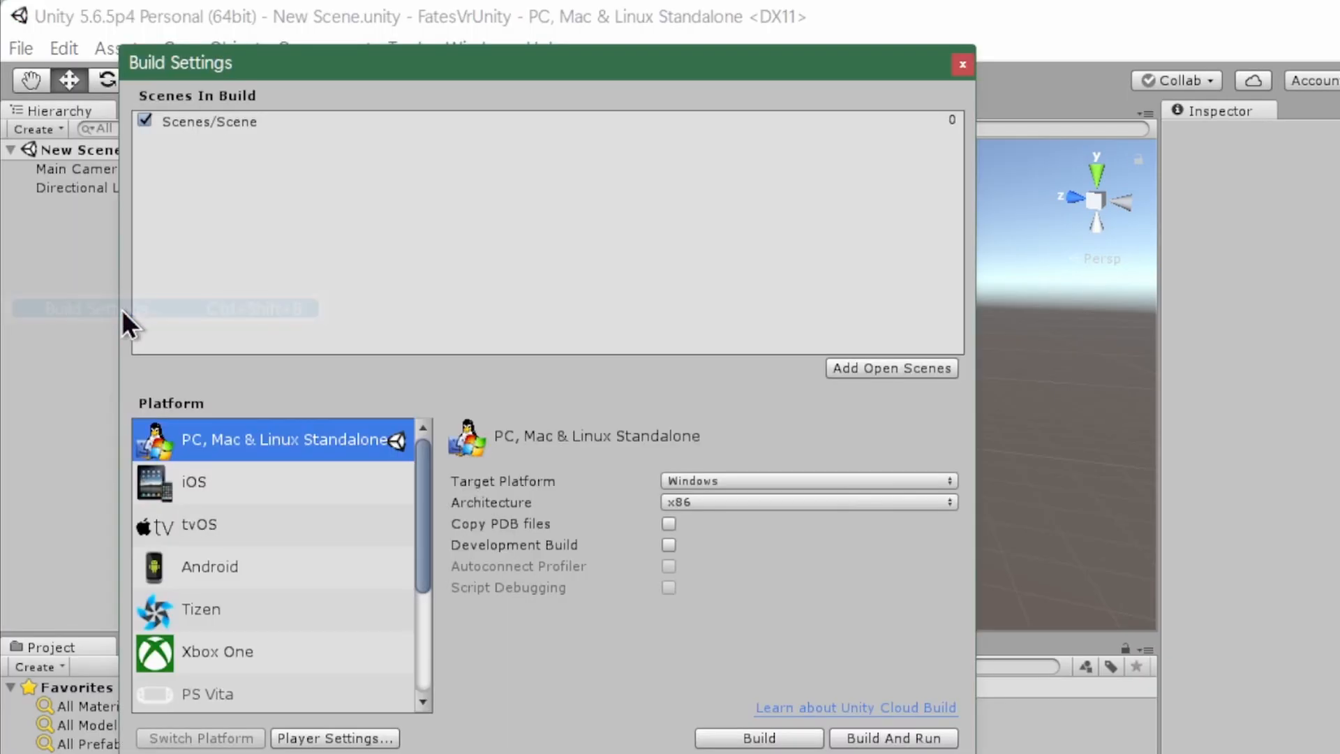
{"action": "left_click", "coordinate": [334, 738]}
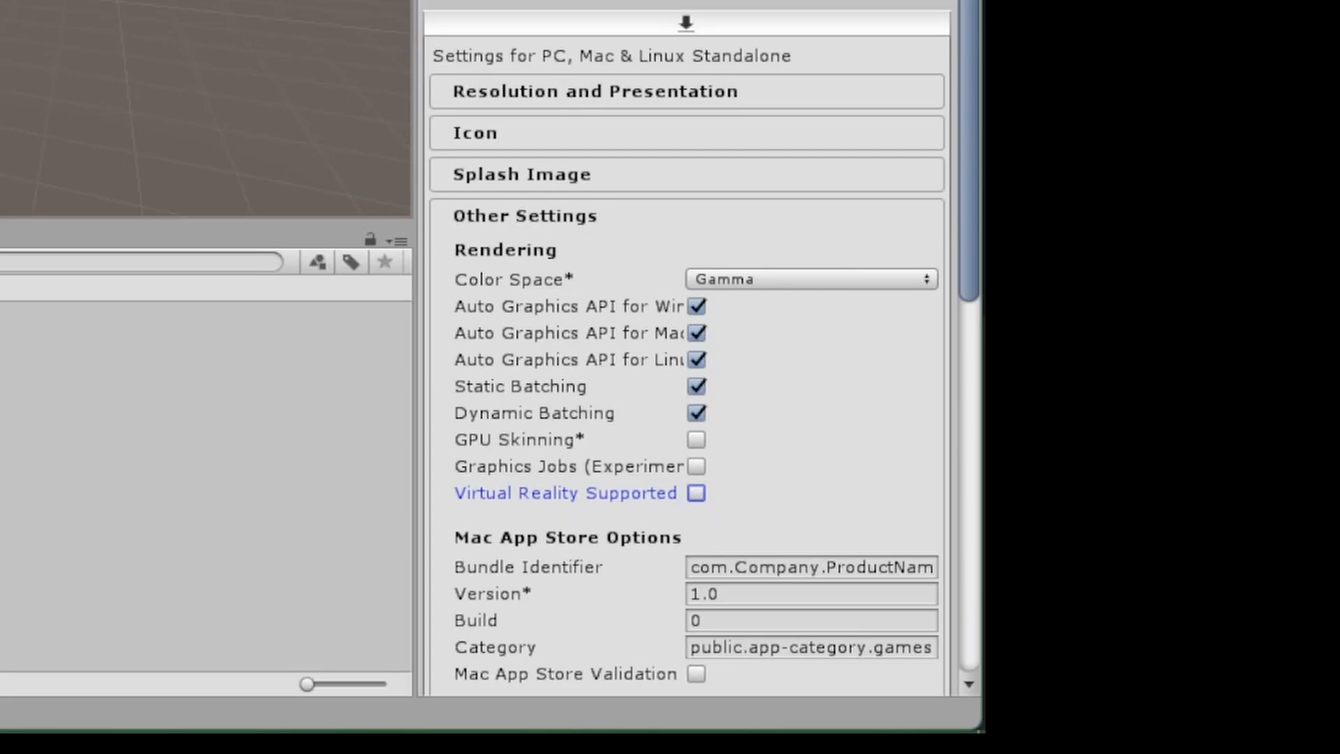
{"action": "left_click", "coordinate": [696, 492]}
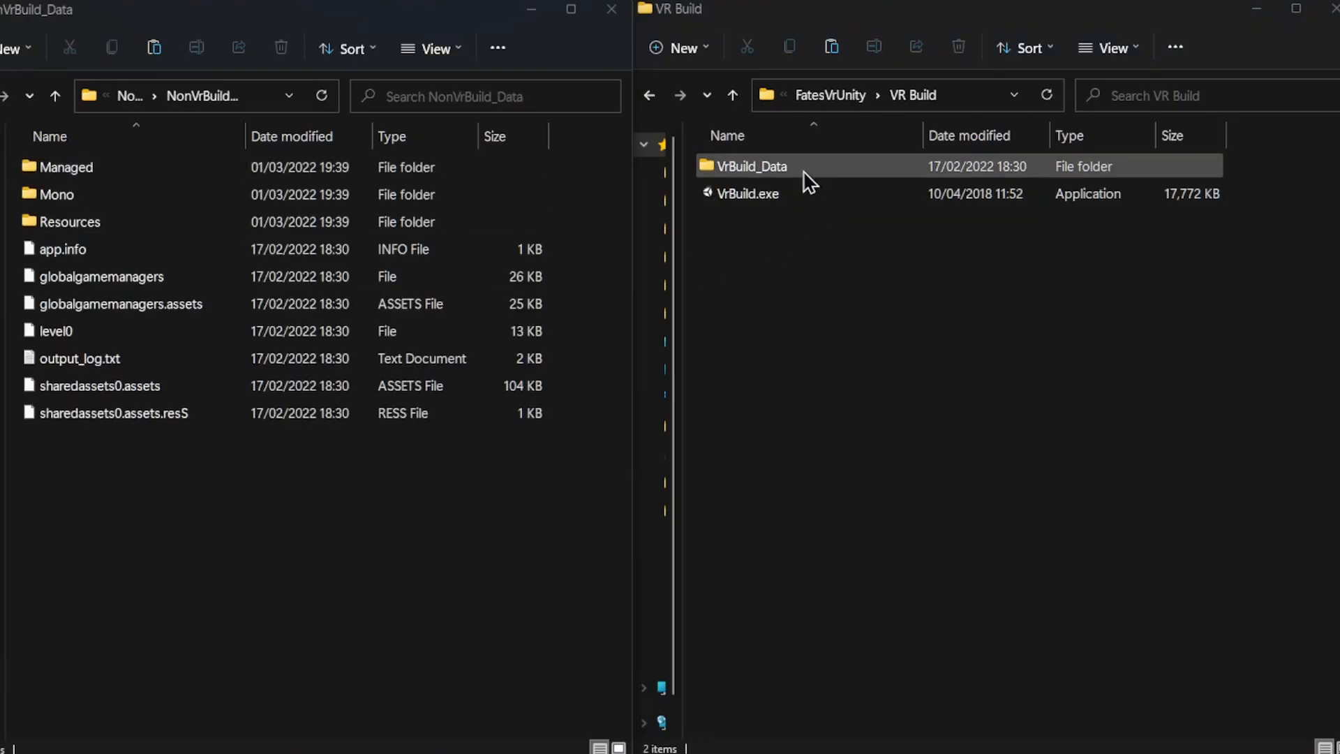
- Browse VrBuild_Data and its Plugins folder, then select the VR build's globalgamemanagers
{"action": "double_click", "coordinate": [750, 166]}
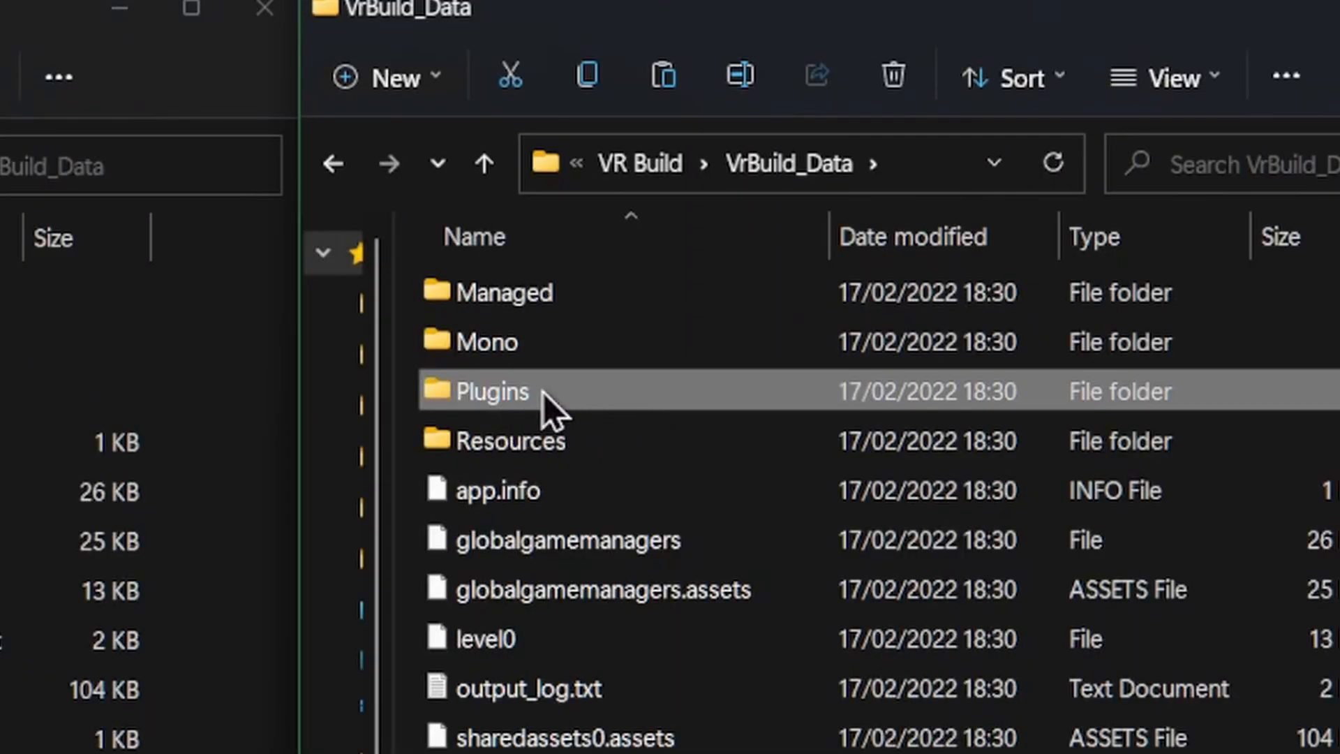
{"action": "double_click", "coordinate": [477, 391]}
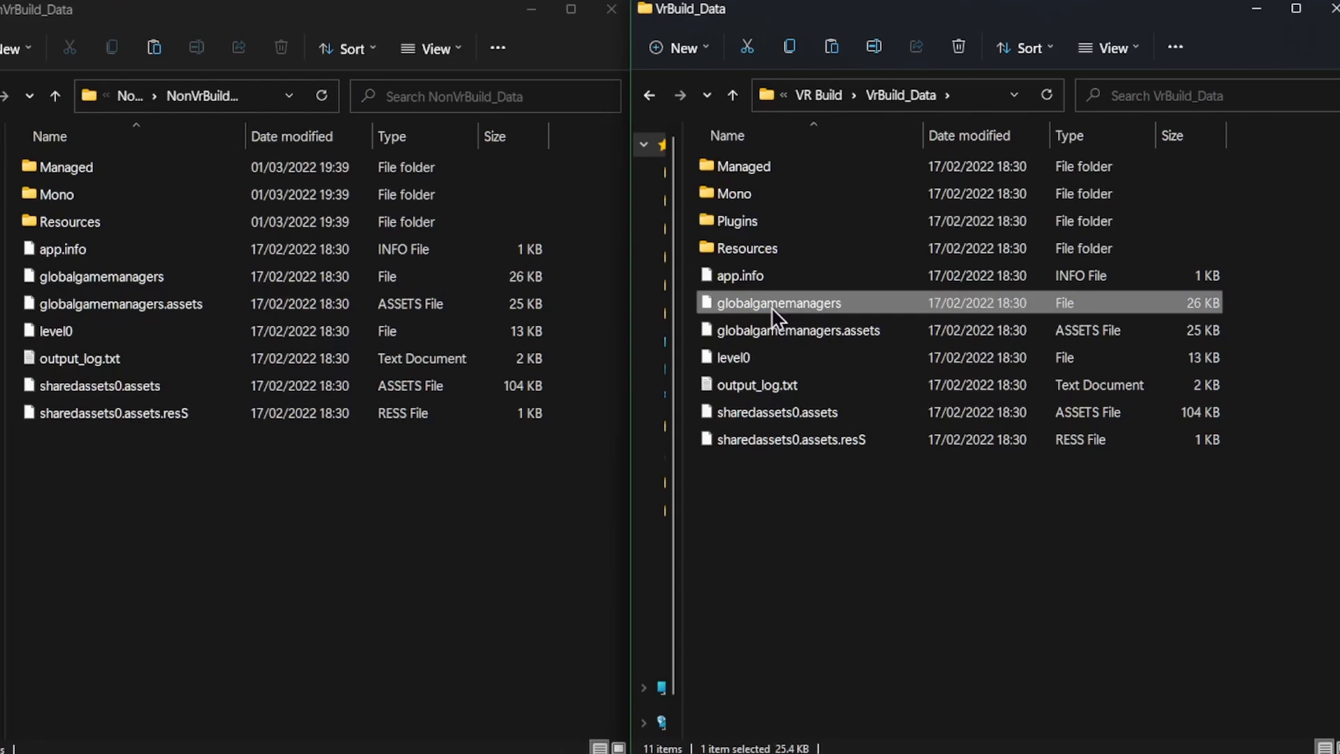
{"action": "left_click", "coordinate": [102, 275]}
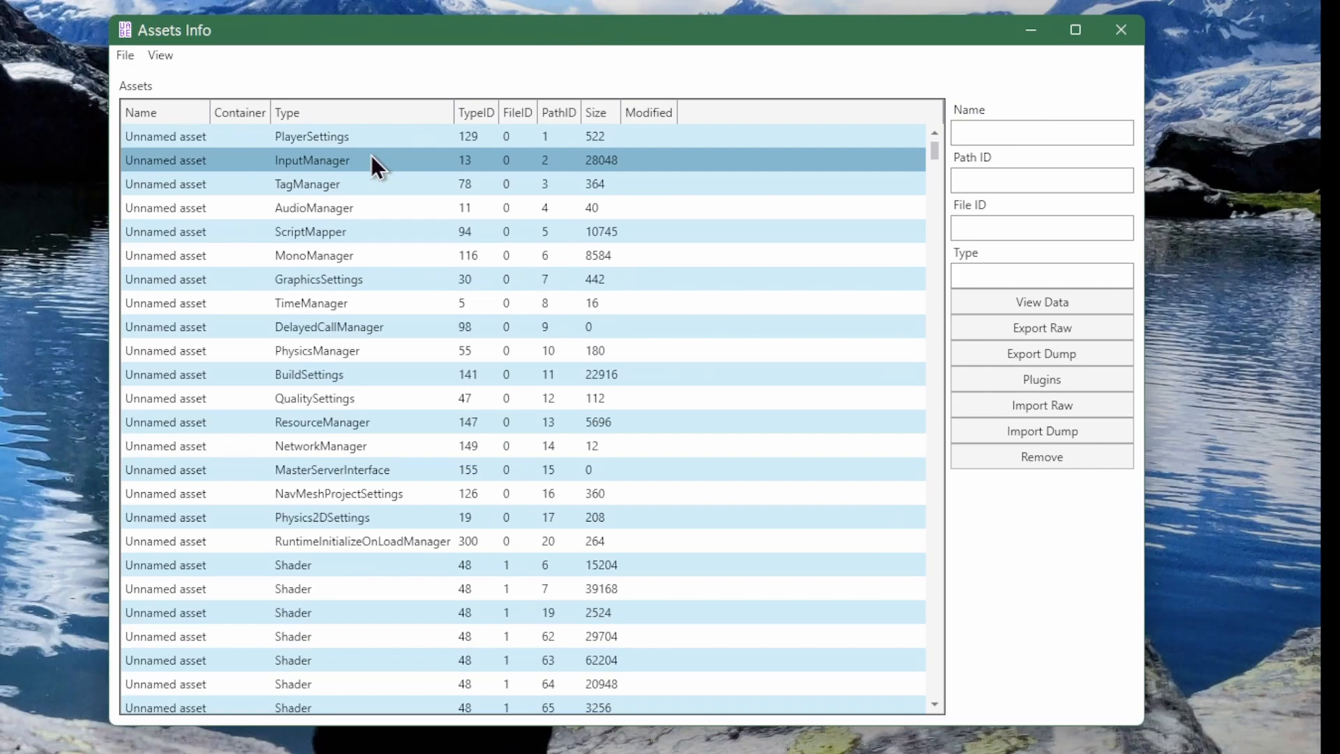
- Select the BuildSettings asset and view its data
{"action": "left_click", "coordinate": [313, 399]}
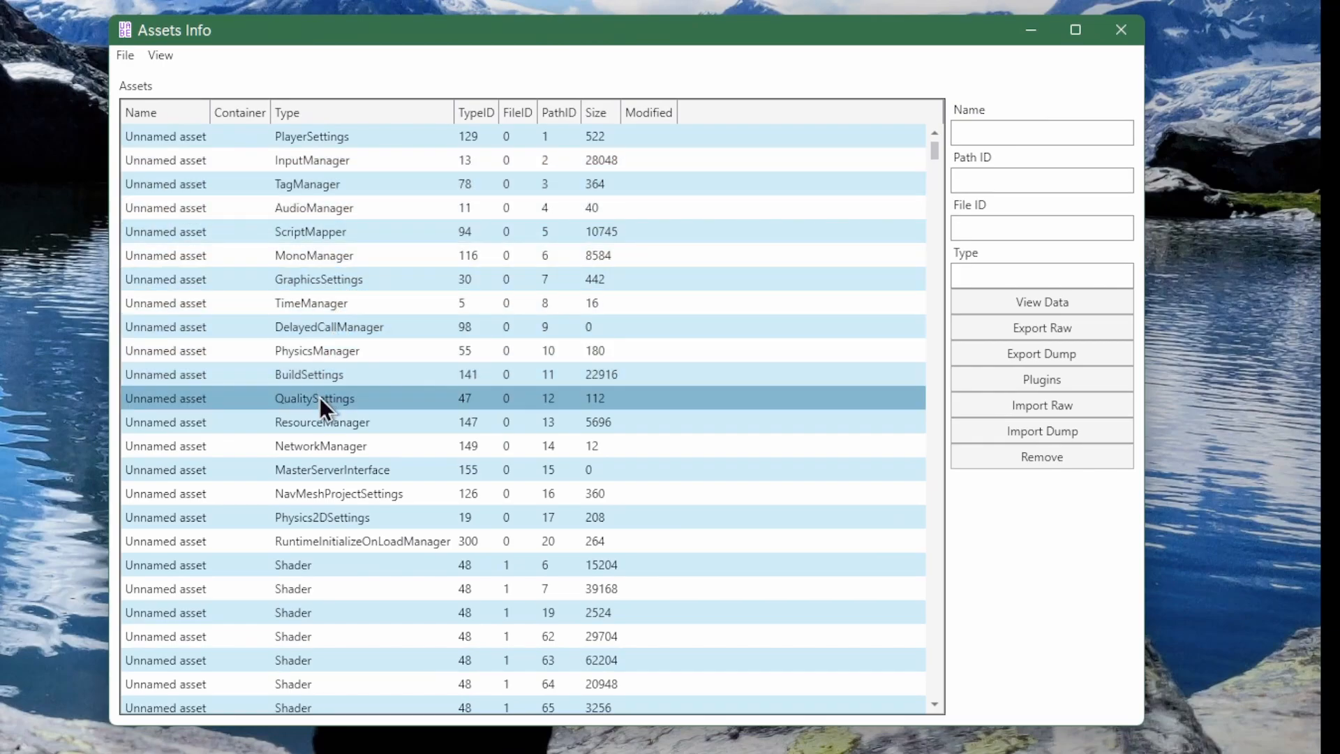
{"action": "left_click", "coordinate": [308, 374]}
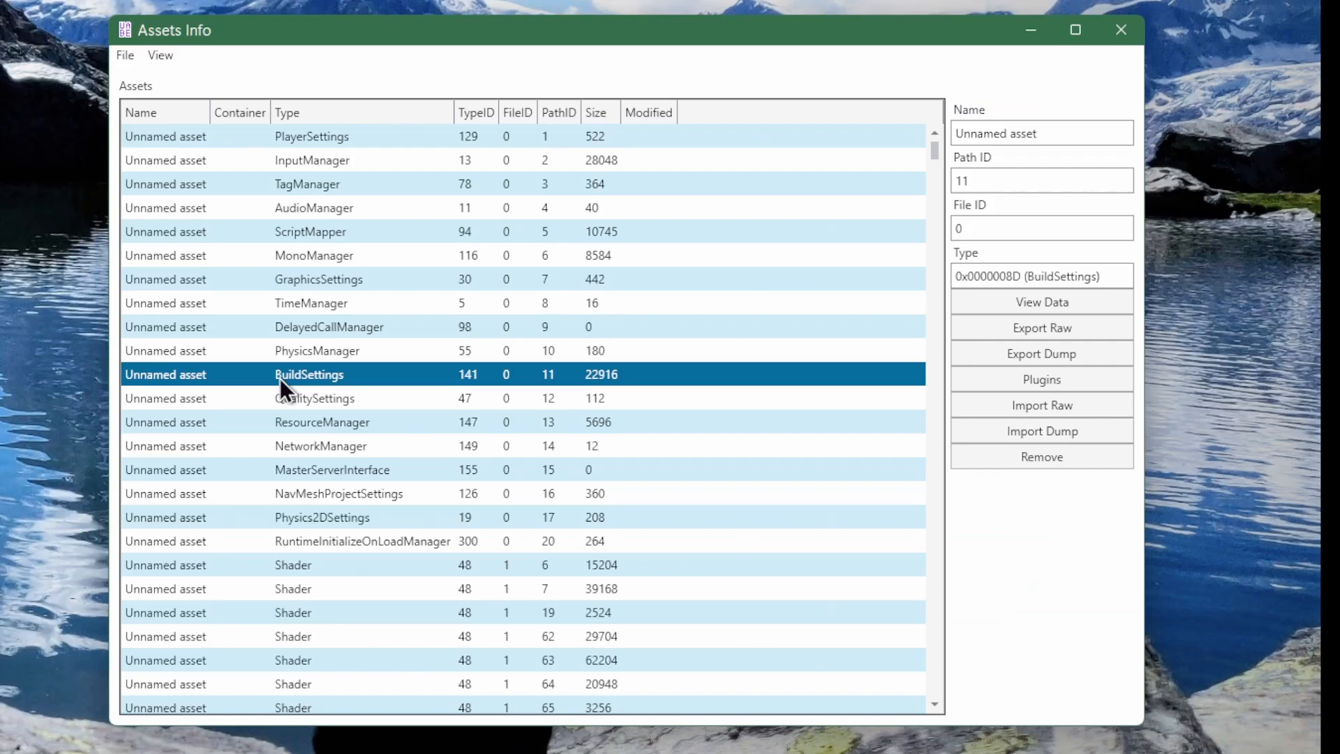
{"action": "left_click", "coordinate": [1040, 302]}
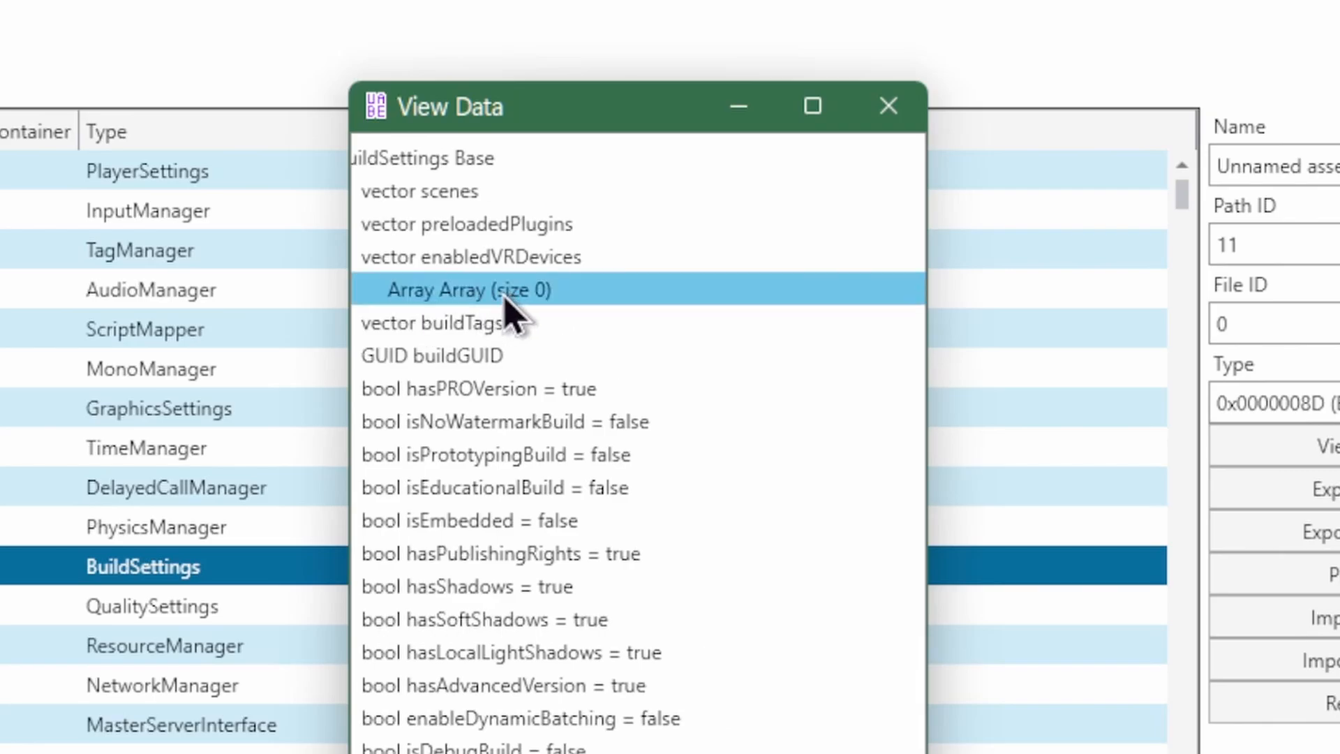
{"action": "mouse_move", "coordinate": [494, 290]}
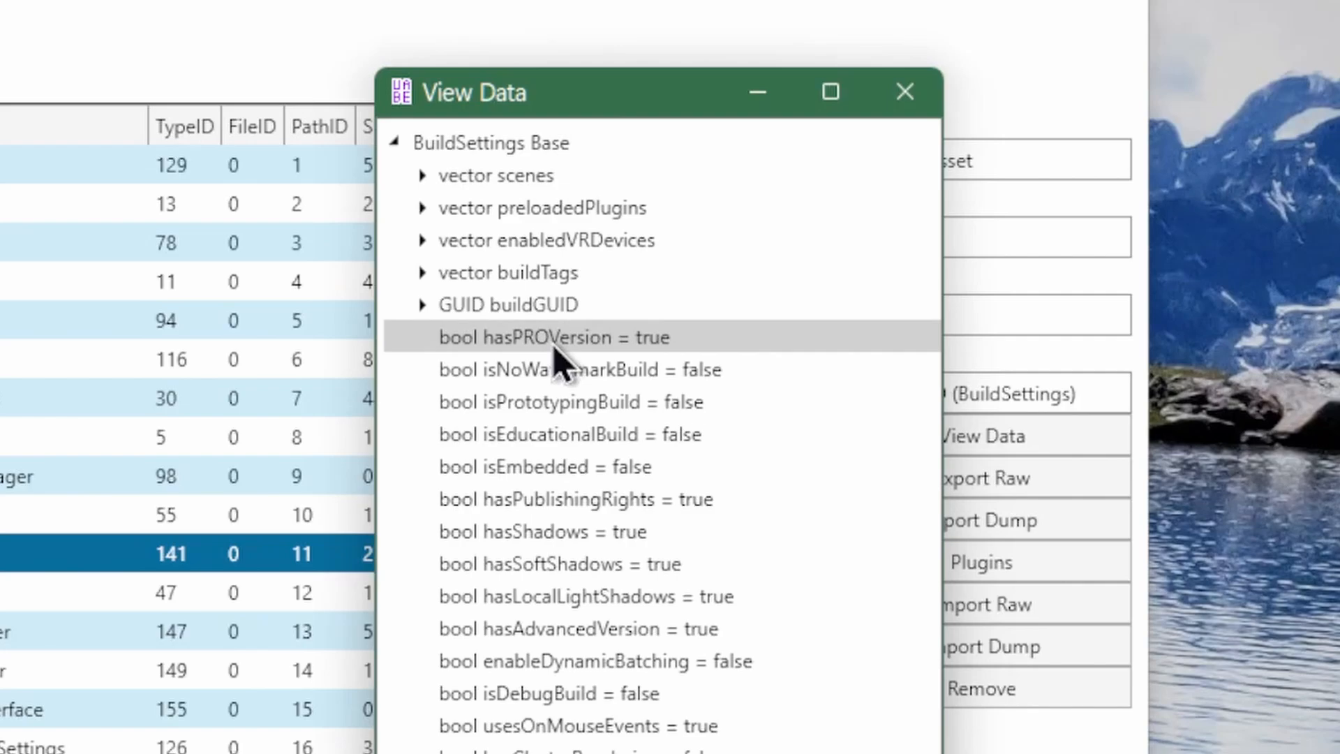
- Expand enabledVRDevices and its Array to see how many entries it holds
{"action": "left_click", "coordinate": [423, 240]}
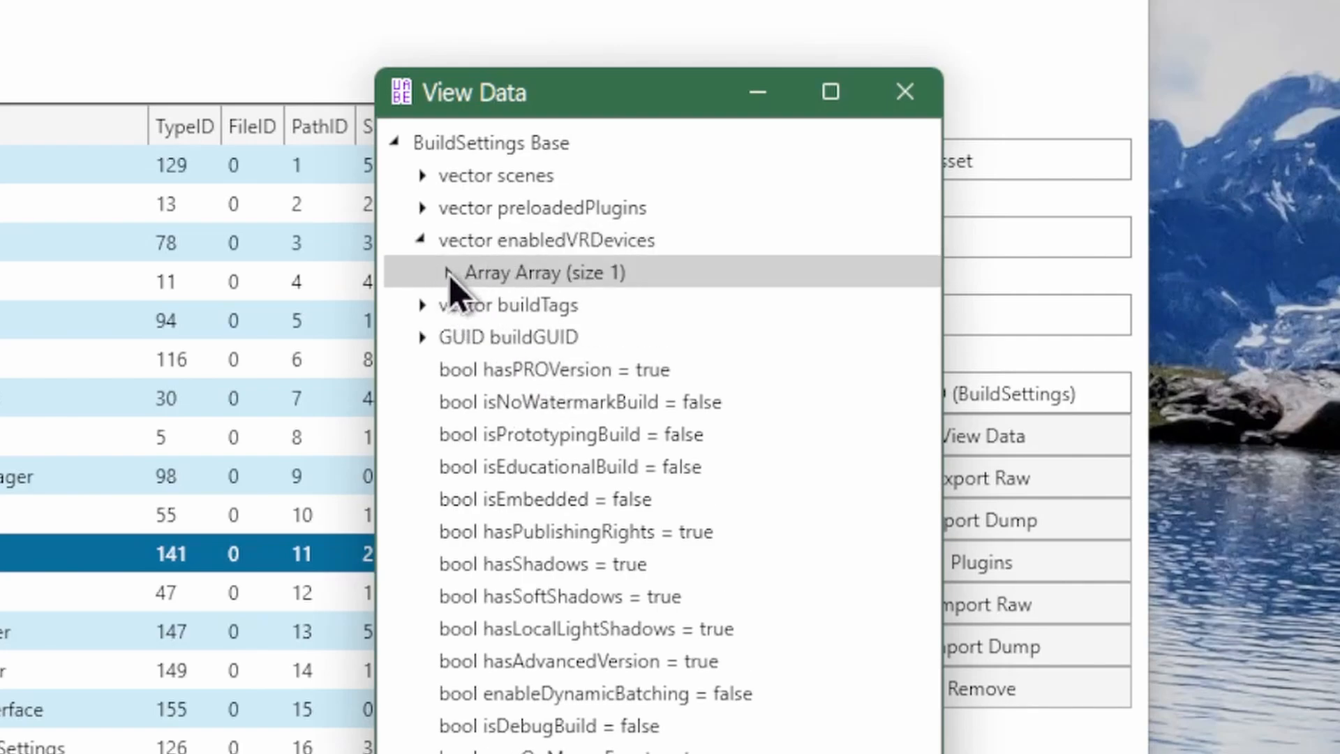
{"action": "left_click", "coordinate": [447, 272]}
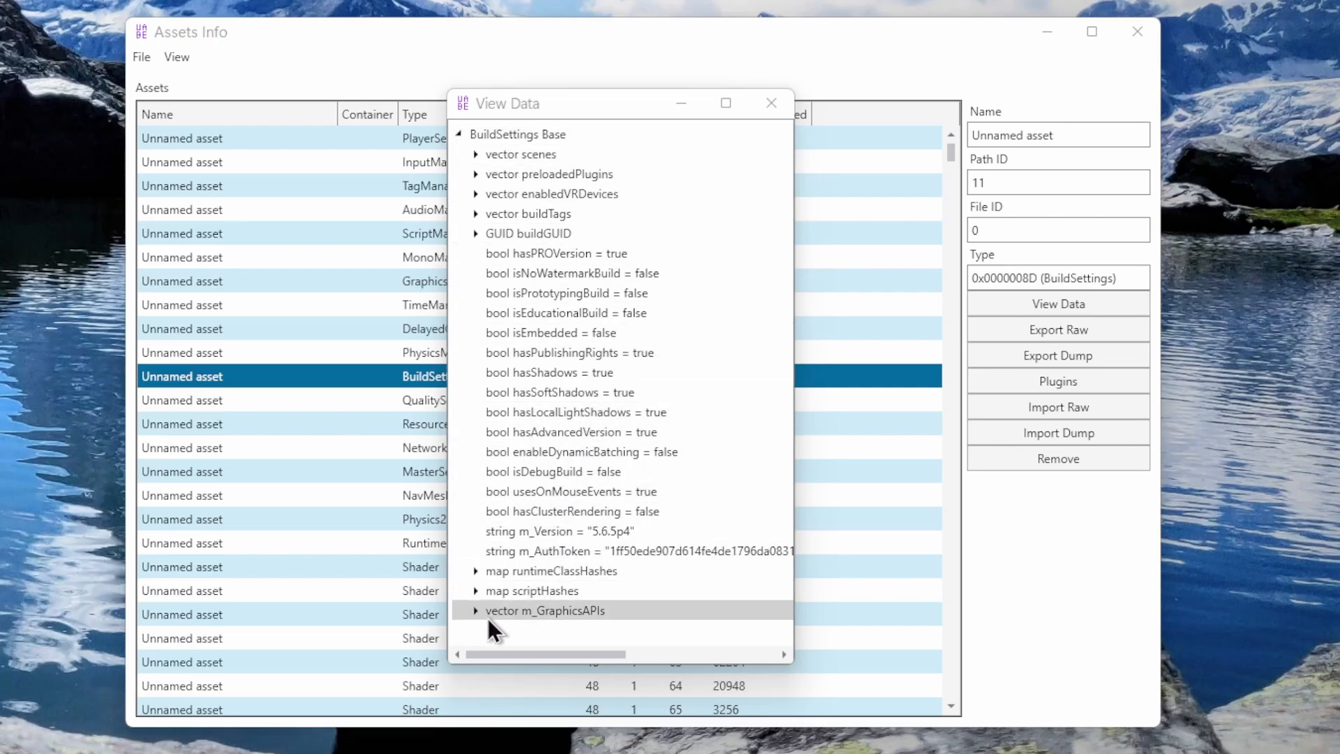
- Reveal m_GraphicsAPIs' single value (int data = 1), then view the other BuildSettings
{"action": "left_click", "coordinate": [476, 610]}
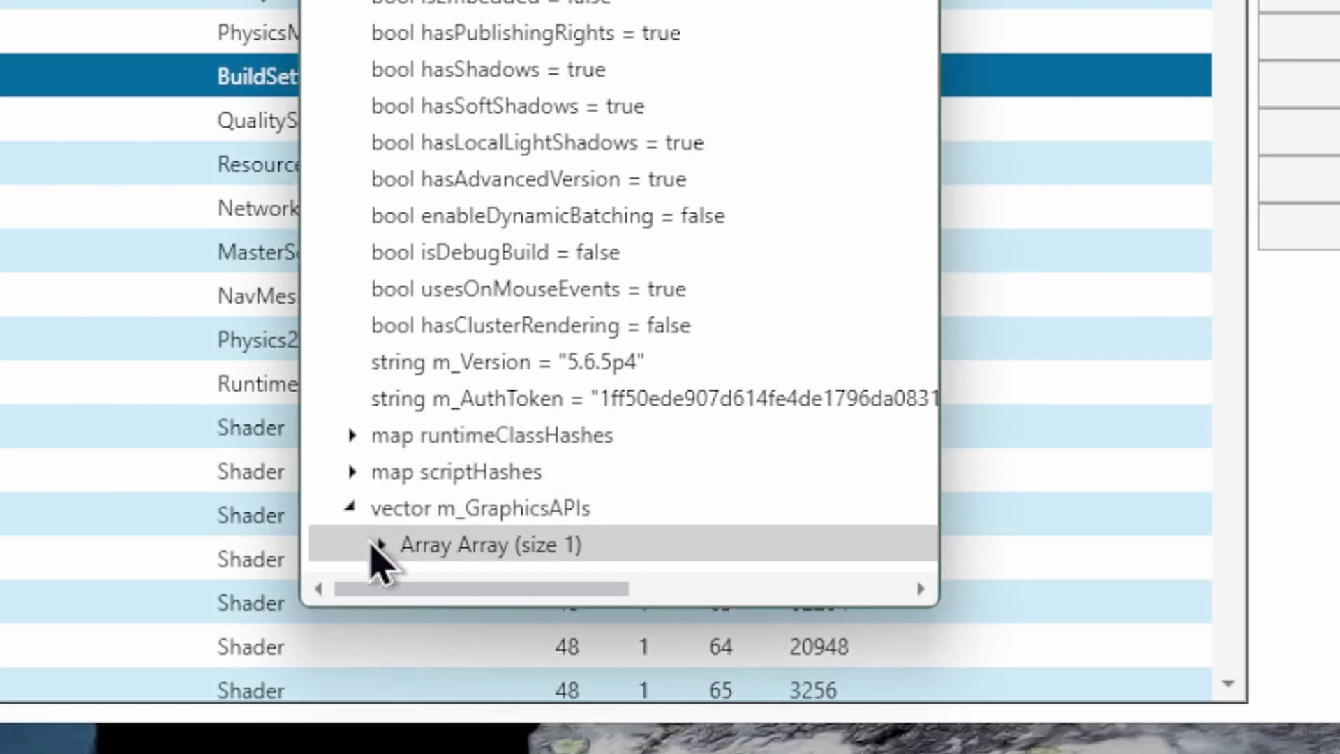
{"action": "left_click", "coordinate": [377, 545]}
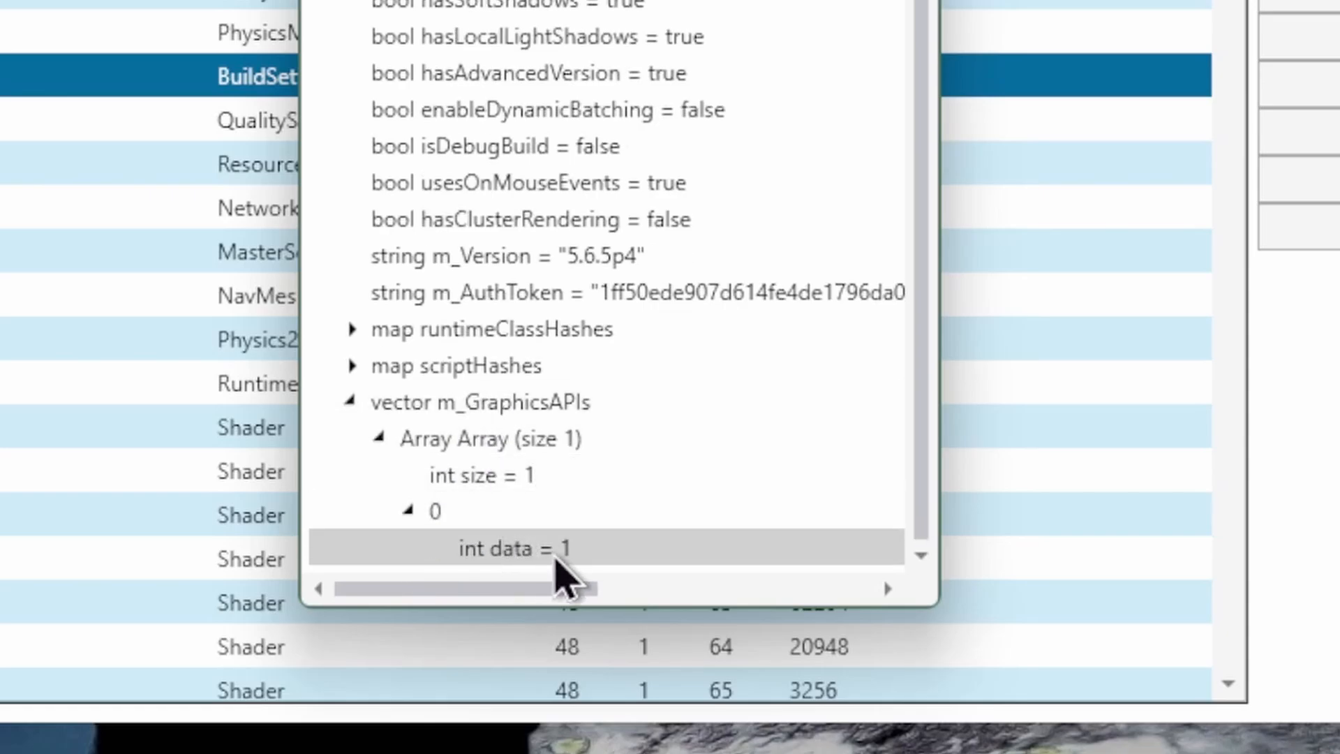
{"action": "mouse_move", "coordinate": [599, 572]}
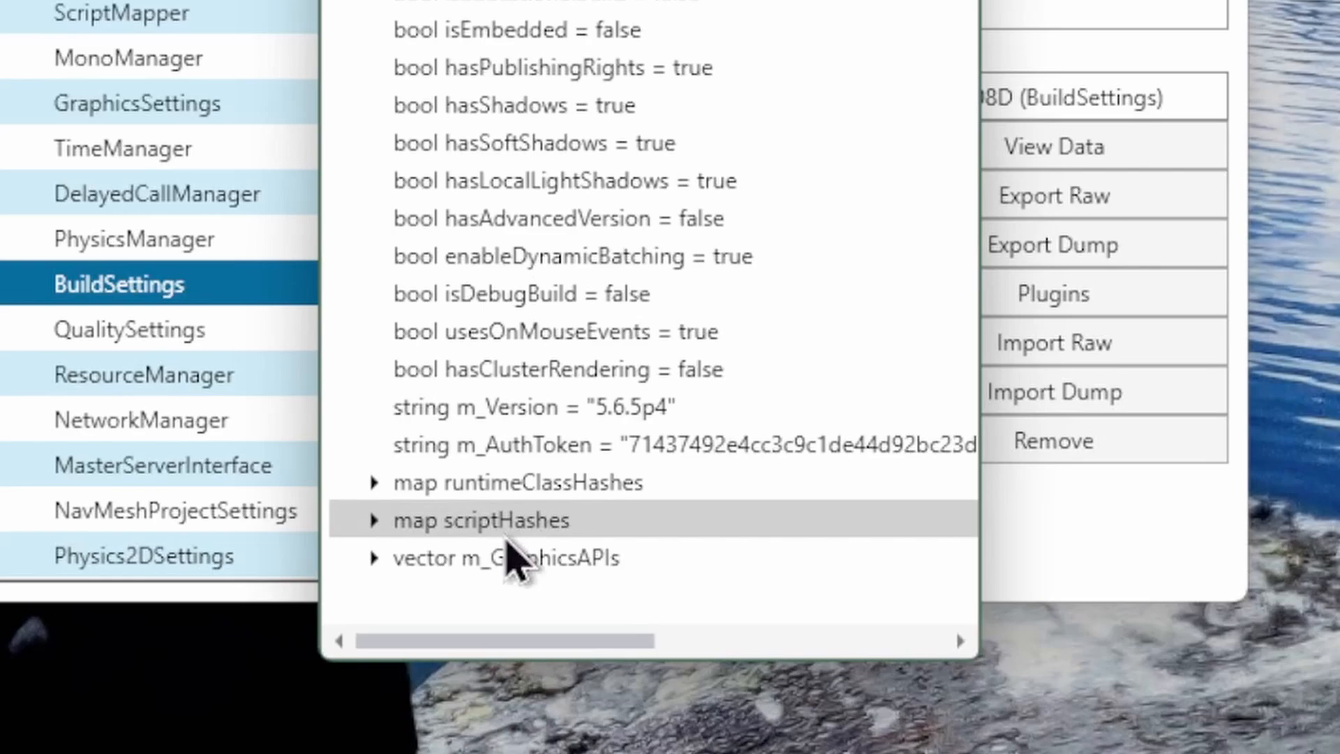
{"action": "left_click", "coordinate": [374, 558]}
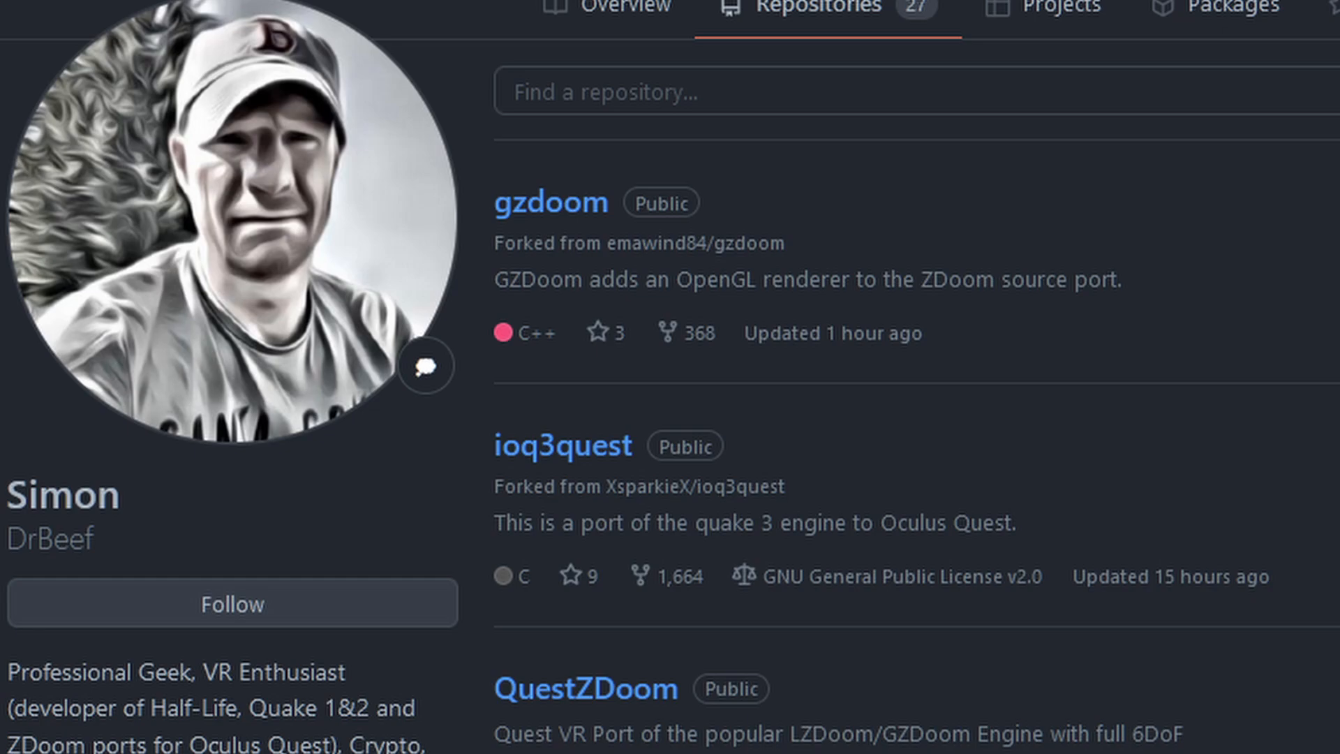
- Scroll the modders' GitHub repository lists, then toggle Virtual Reality Supported in Player Settings
{"action": "scroll", "scroll_direction": "down", "scroll_amount": 3}
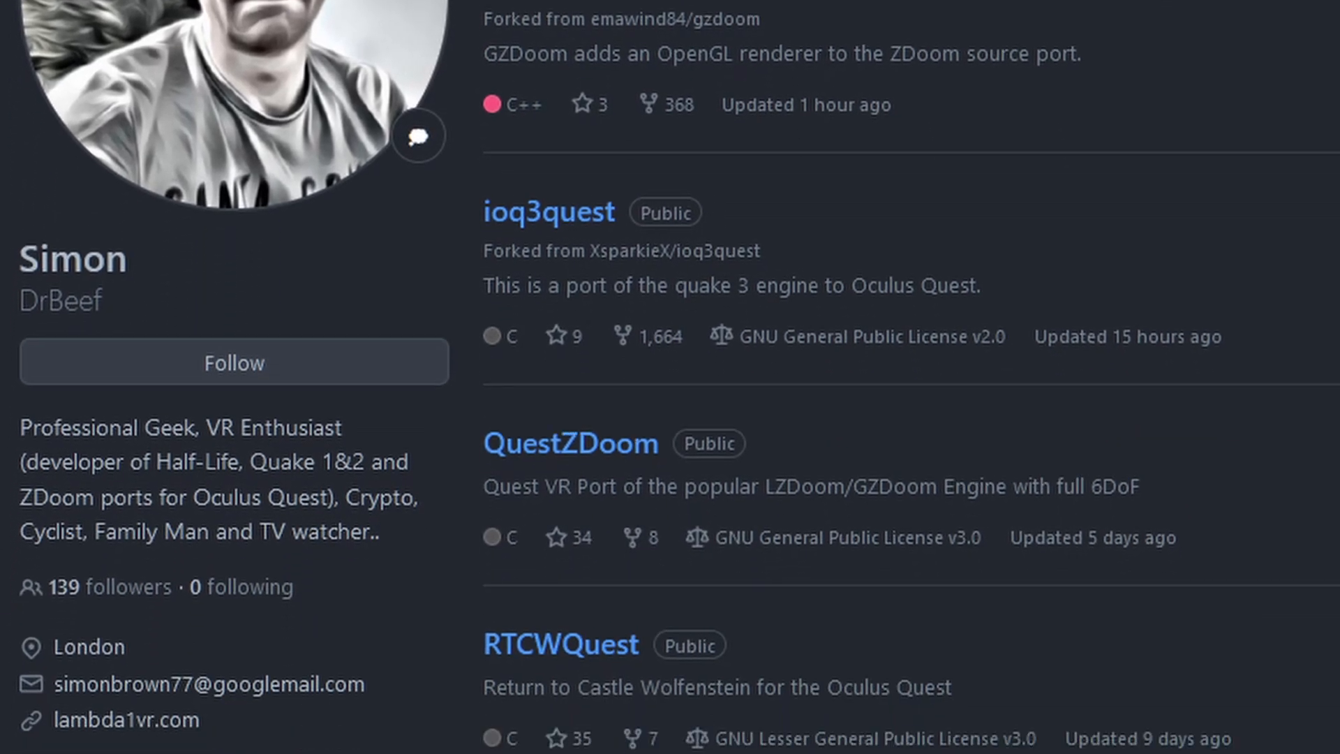
{"action": "scroll", "scroll_direction": "down", "scroll_amount": 3}
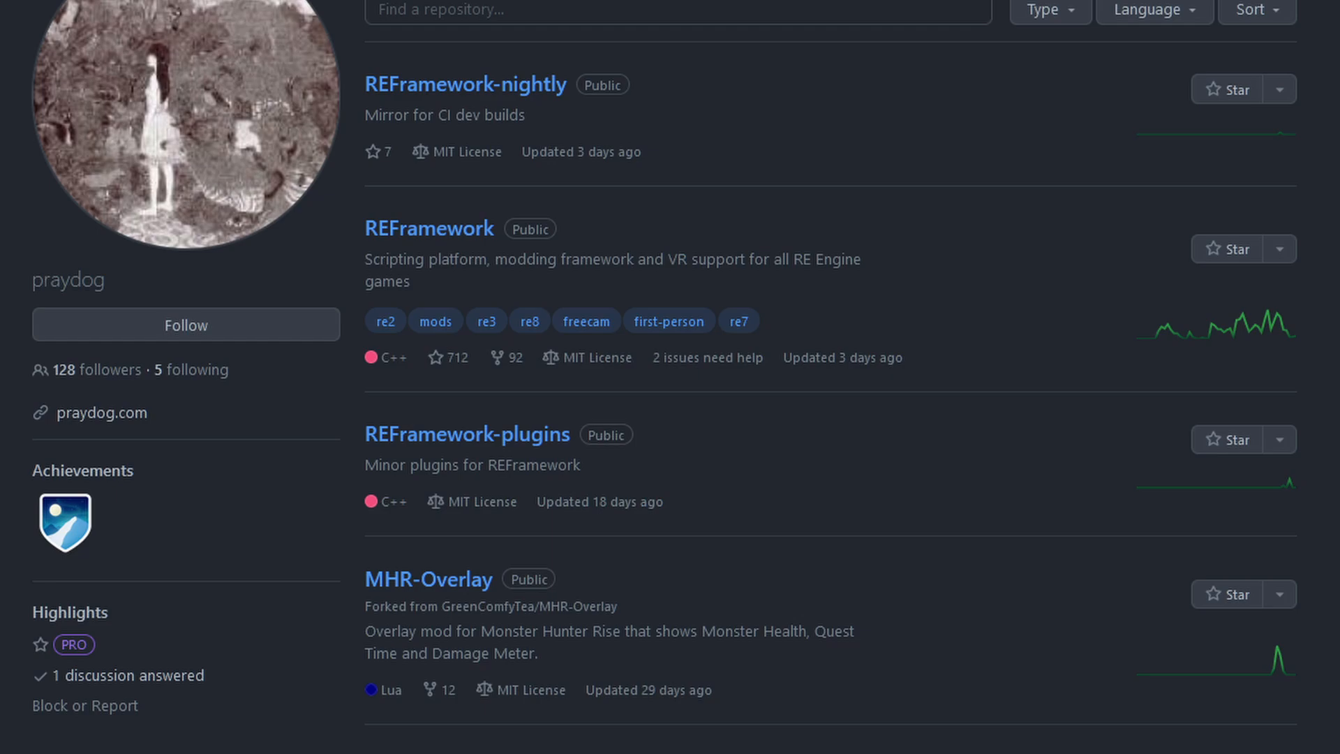
{"action": "scroll", "scroll_direction": "down", "scroll_amount": 3}
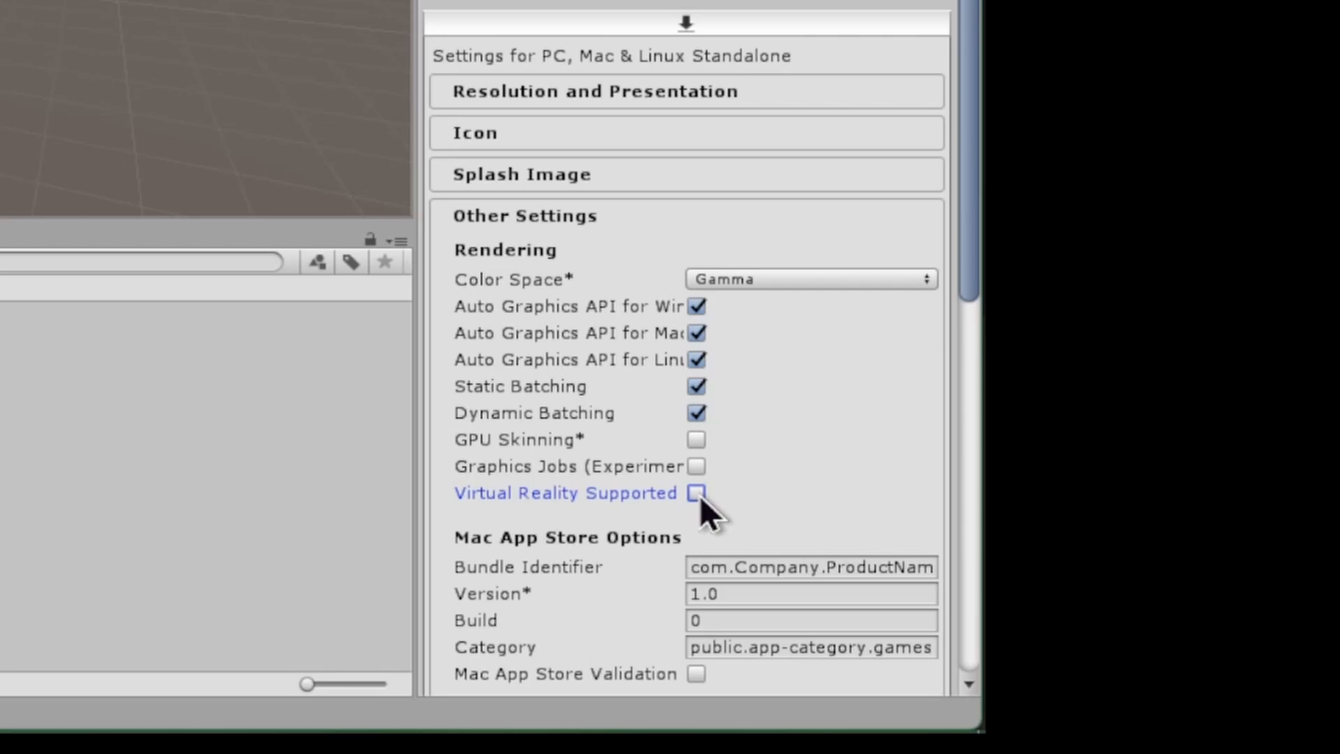
{"action": "left_click", "coordinate": [696, 492]}
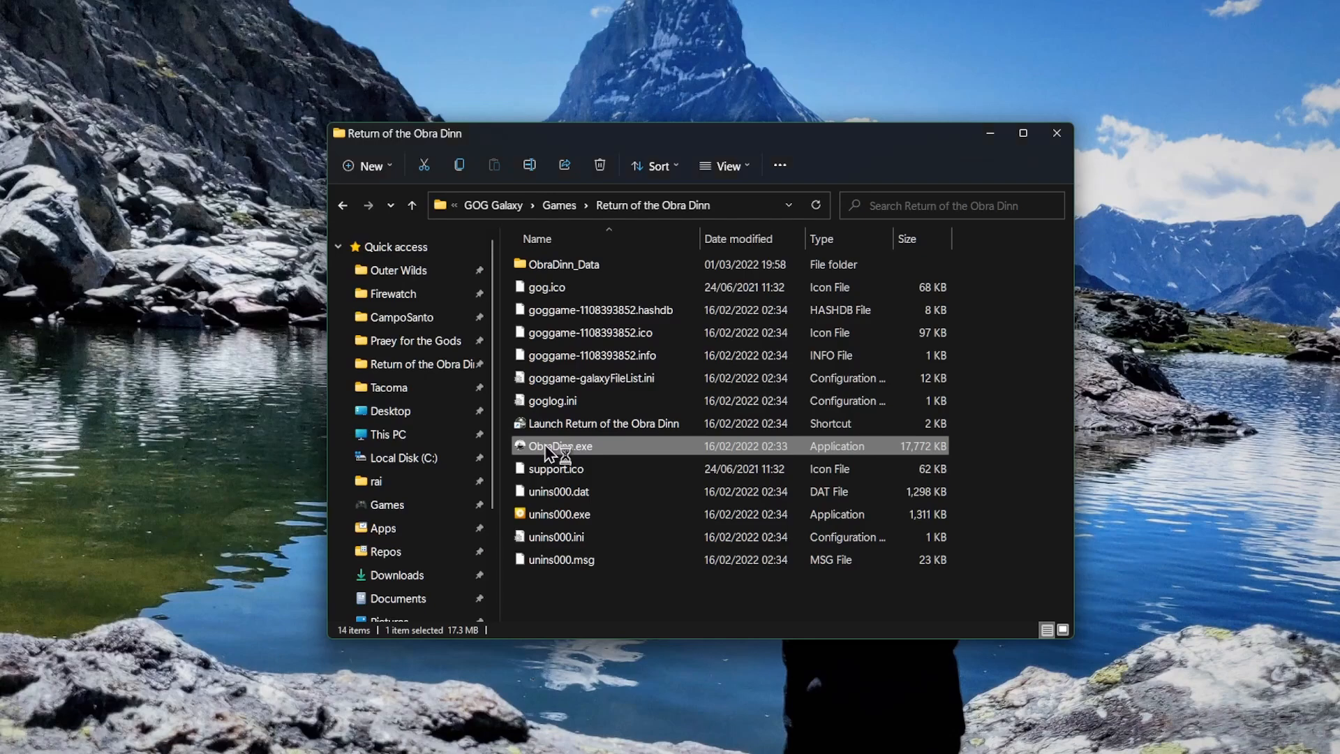
- Launch ObraDinn.exe from the game's install folder
{"action": "double_click", "coordinate": [557, 446]}
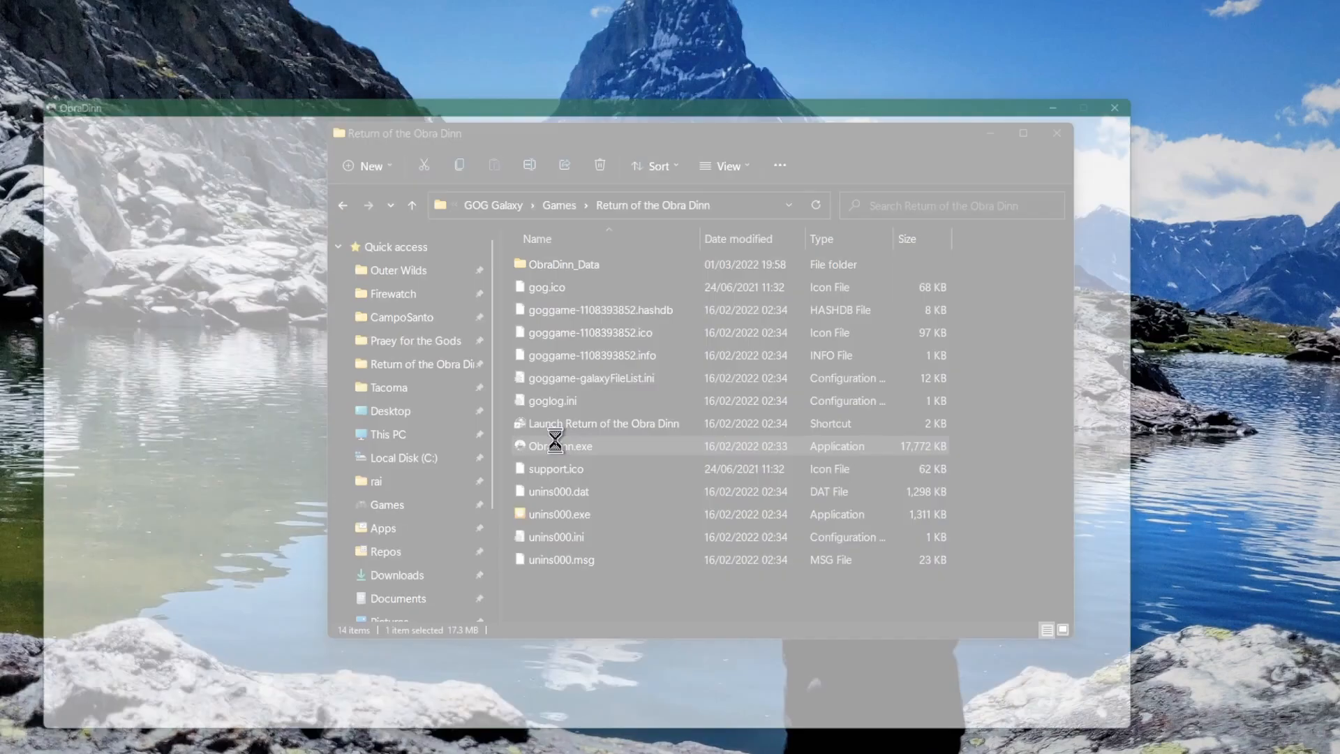
{"action": "double_click", "coordinate": [553, 446]}
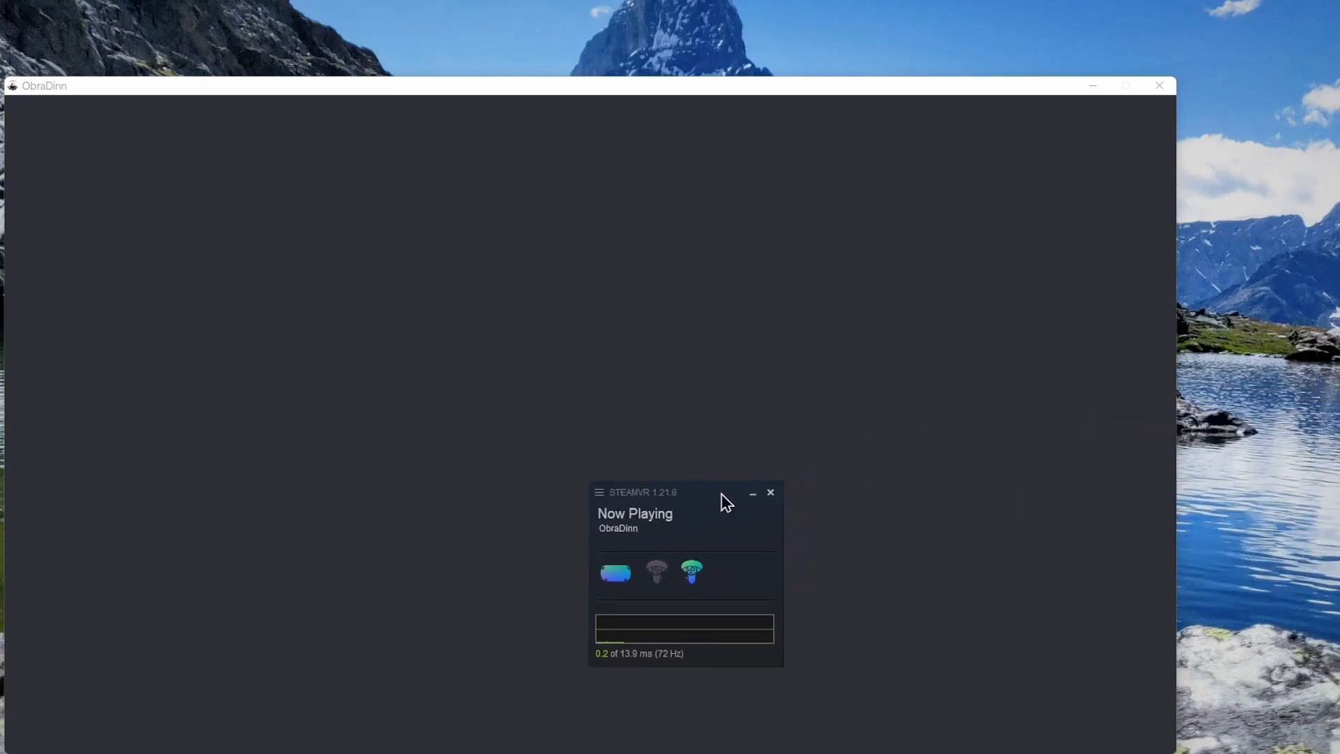
{"action": "mouse_move", "coordinate": [723, 530]}
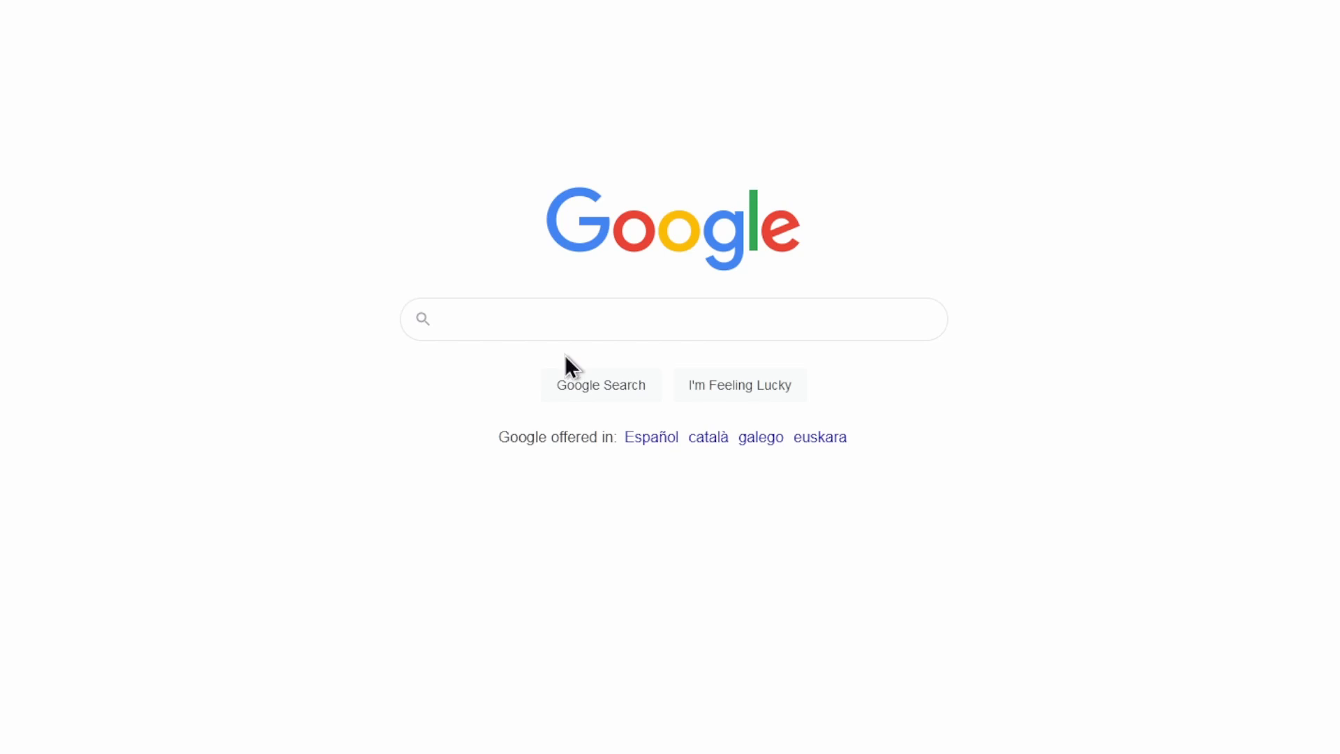
- Search Google for 'what is a shader' and open the Shader Wikipedia article
{"action": "type", "text": "what is"}
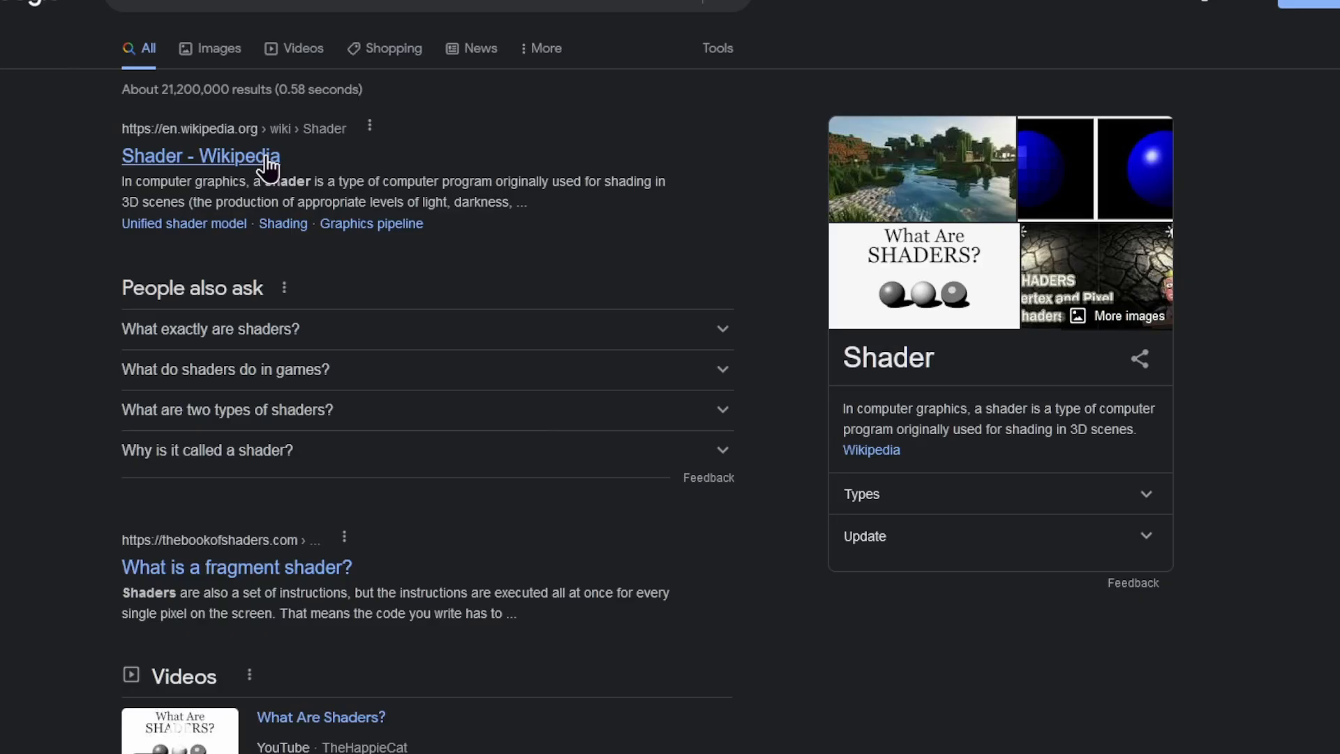
{"action": "left_click", "coordinate": [200, 156]}
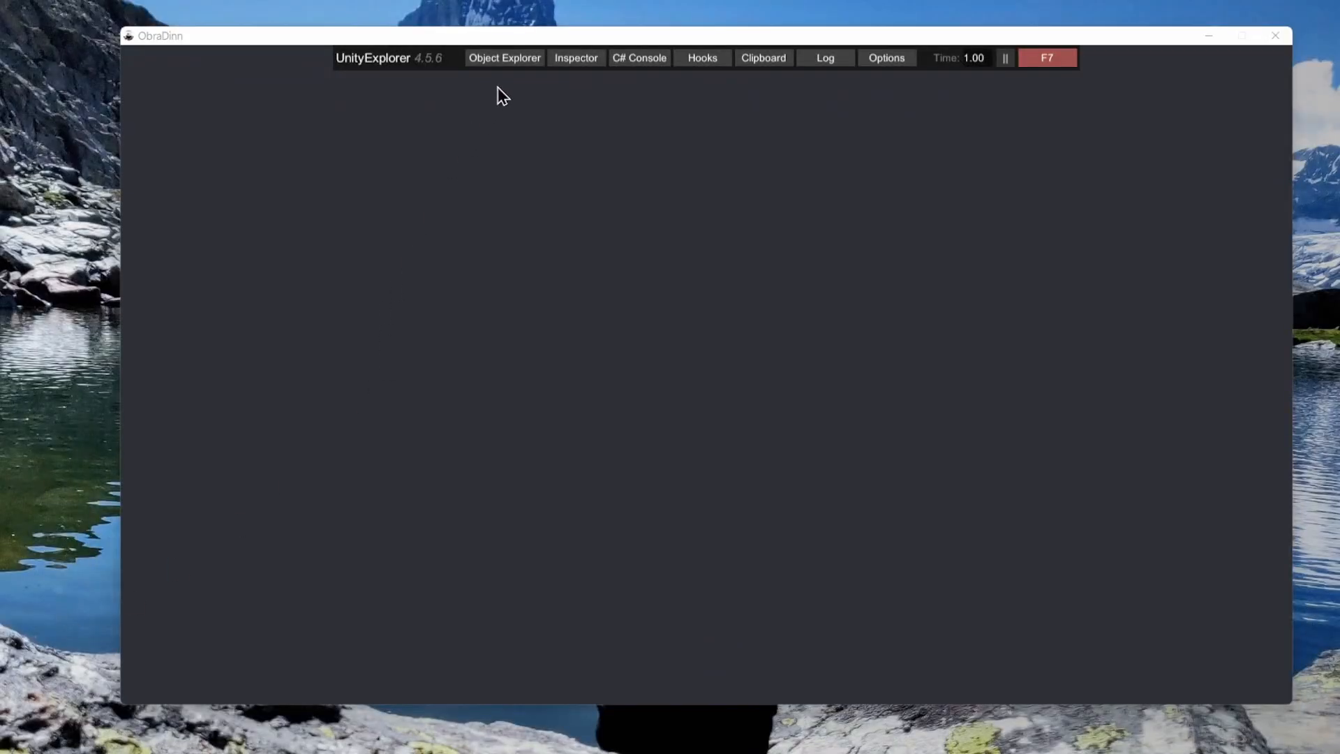
- Inspect the Main Camera and Post Camera (Title) objects, including Post Camera's Monitor component
{"action": "left_click", "coordinate": [503, 58]}
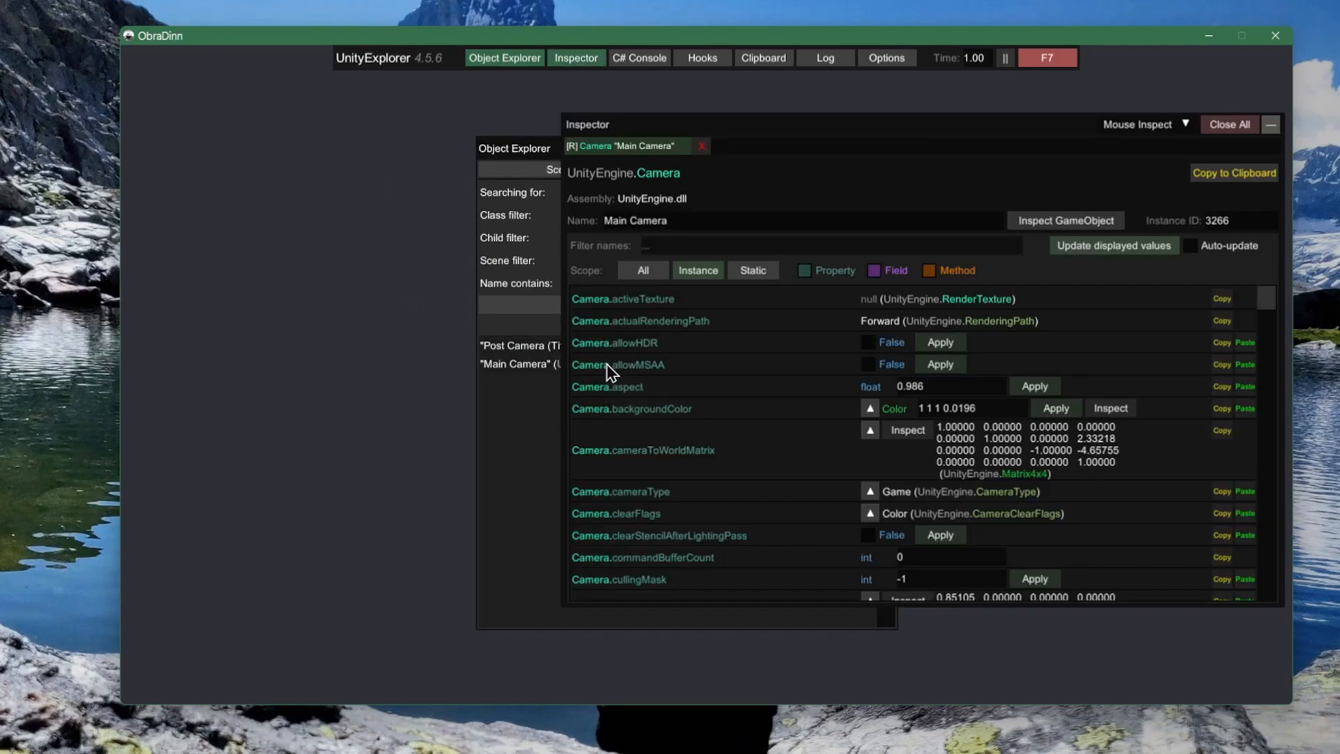
{"action": "left_click", "coordinate": [1065, 221]}
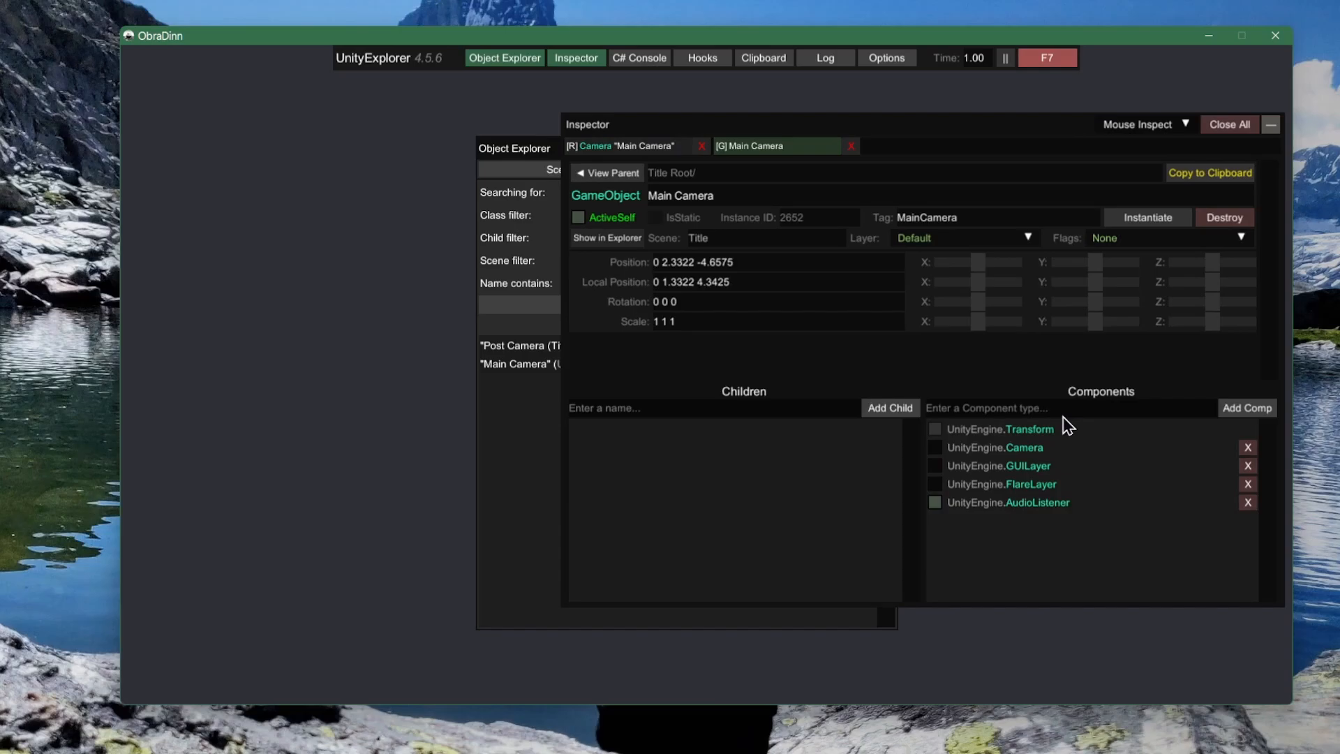
{"action": "left_click", "coordinate": [503, 58]}
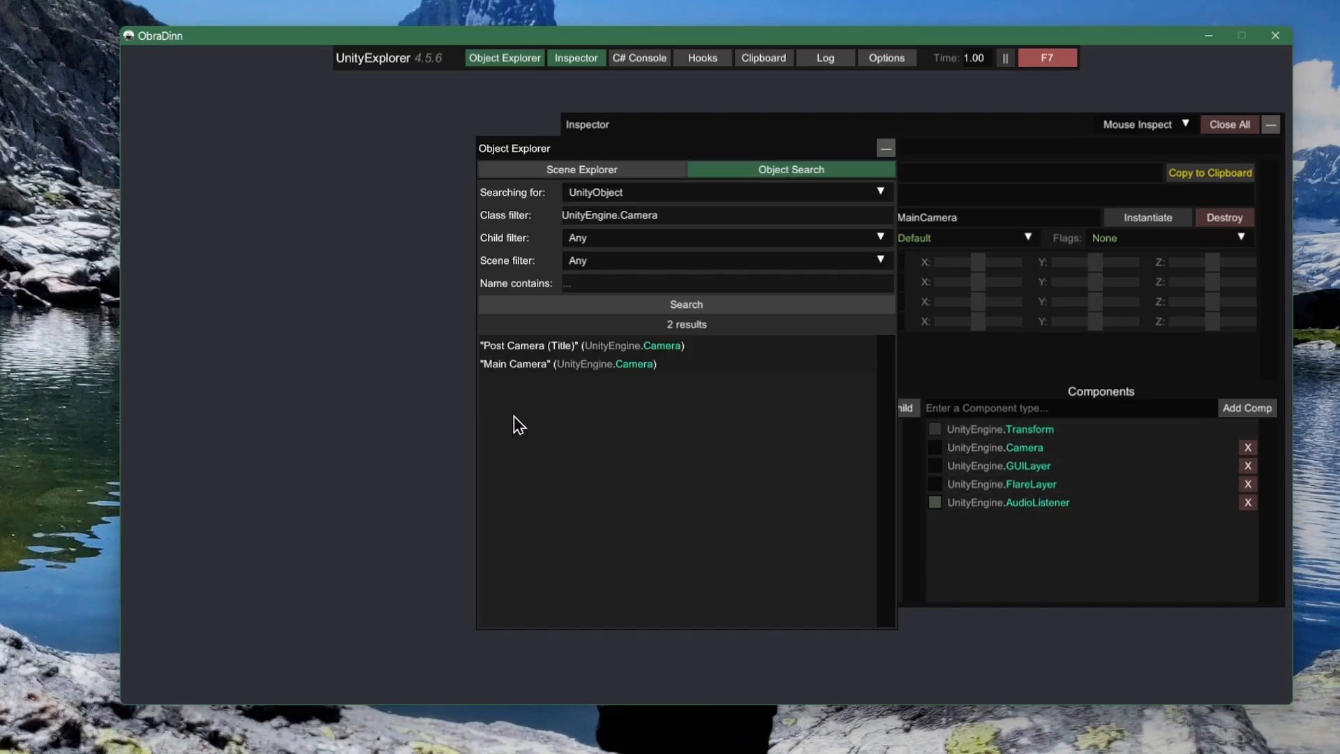
{"action": "left_click", "coordinate": [528, 345]}
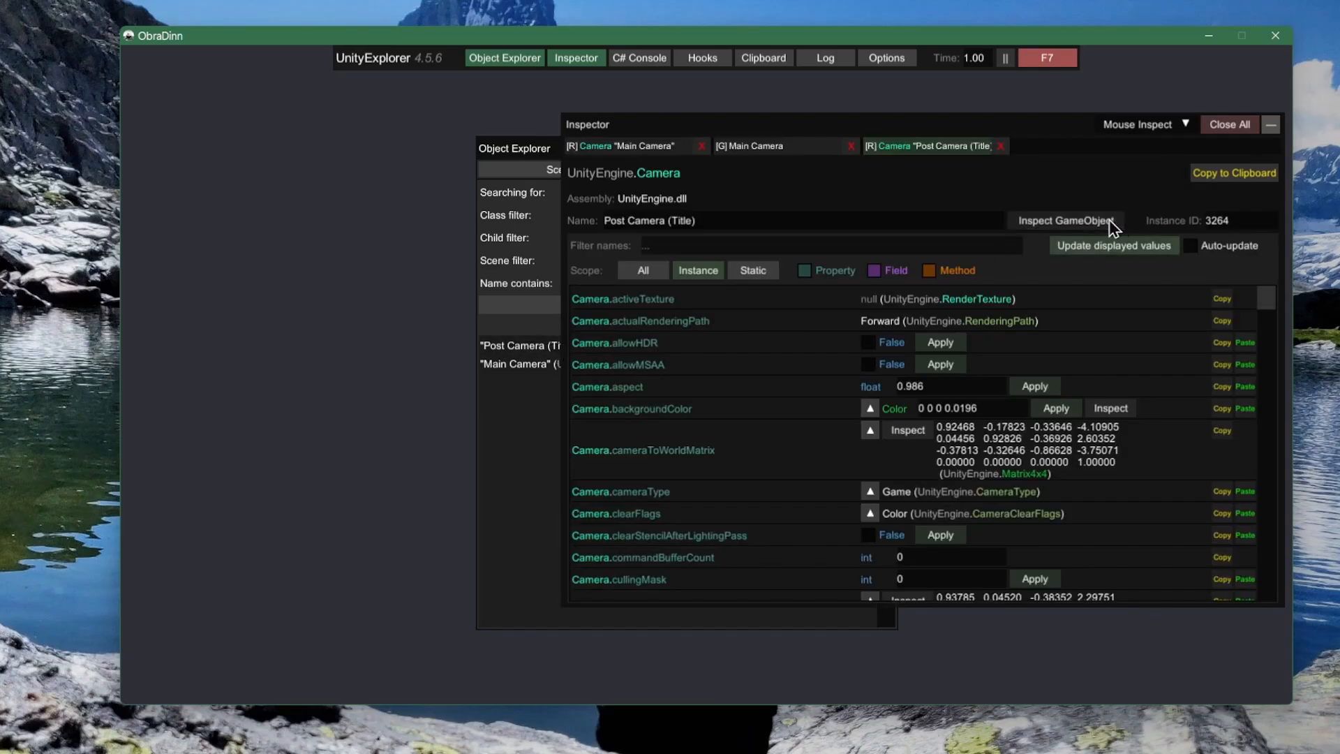
{"action": "left_click", "coordinate": [1064, 221]}
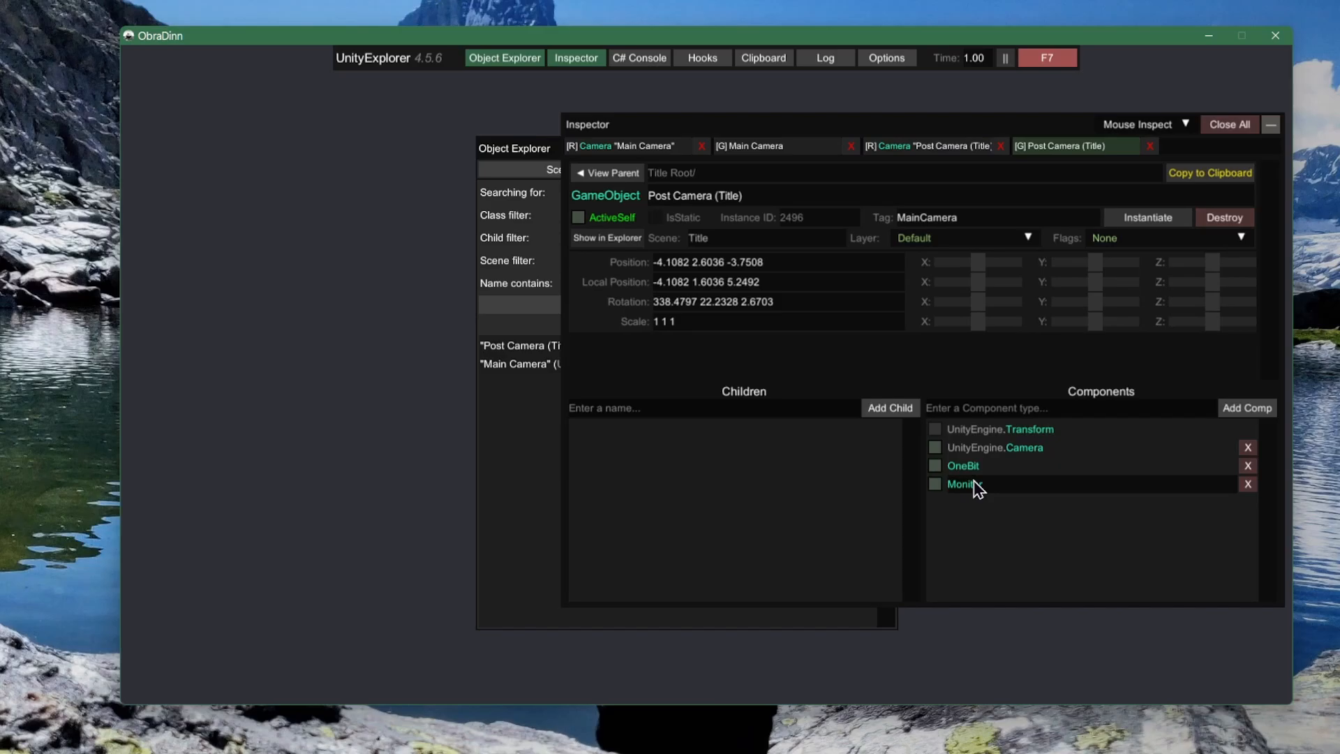
{"action": "left_click", "coordinate": [961, 484]}
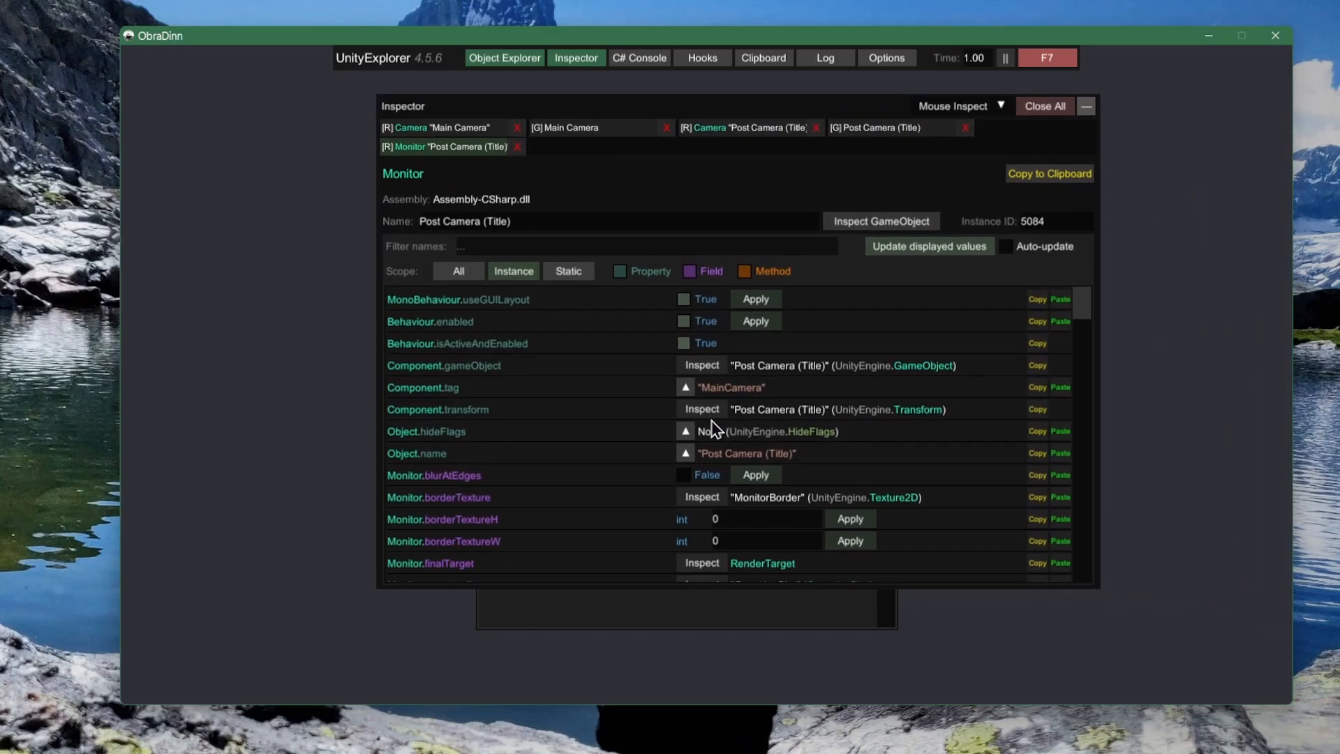
{"action": "left_click", "coordinate": [880, 221]}
{"action": "type", "text": "VrCamera"}
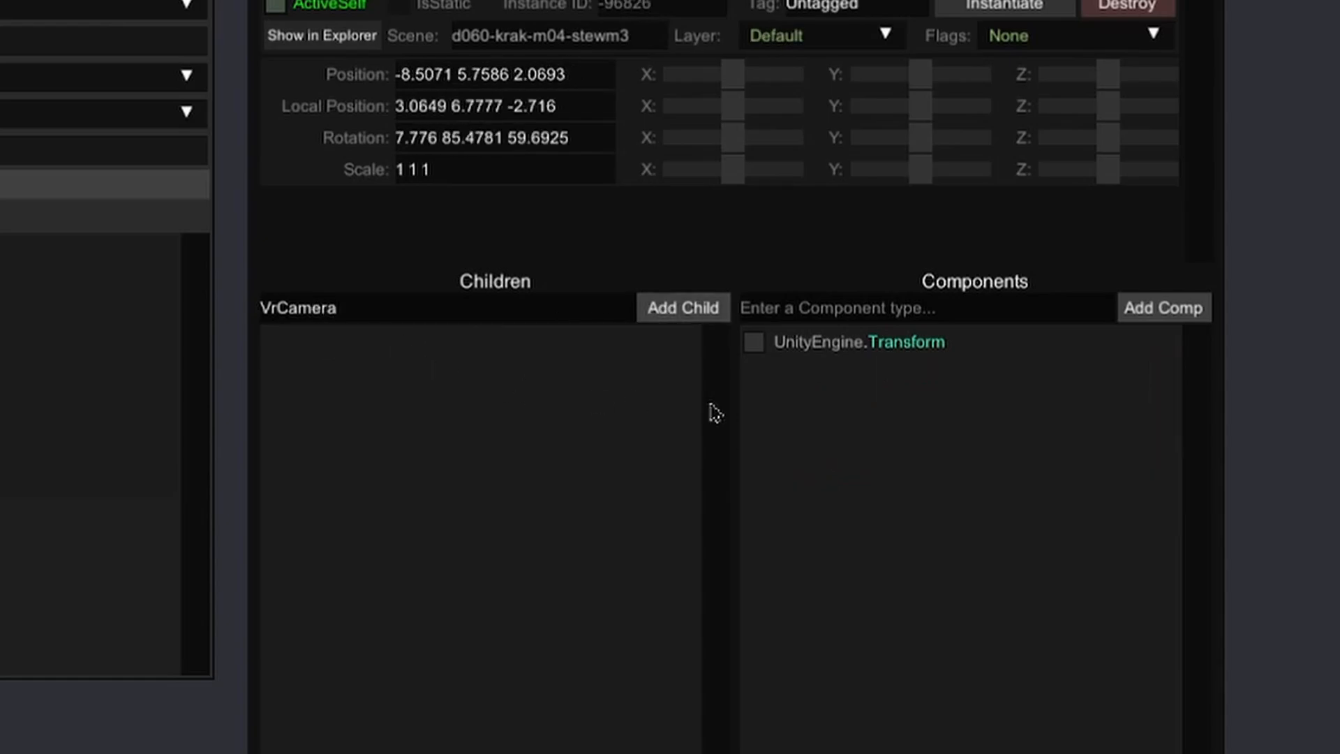
- Add a UnityEngine.Camera component to the empty game object
{"action": "type", "text": "UnityEngine.C"}
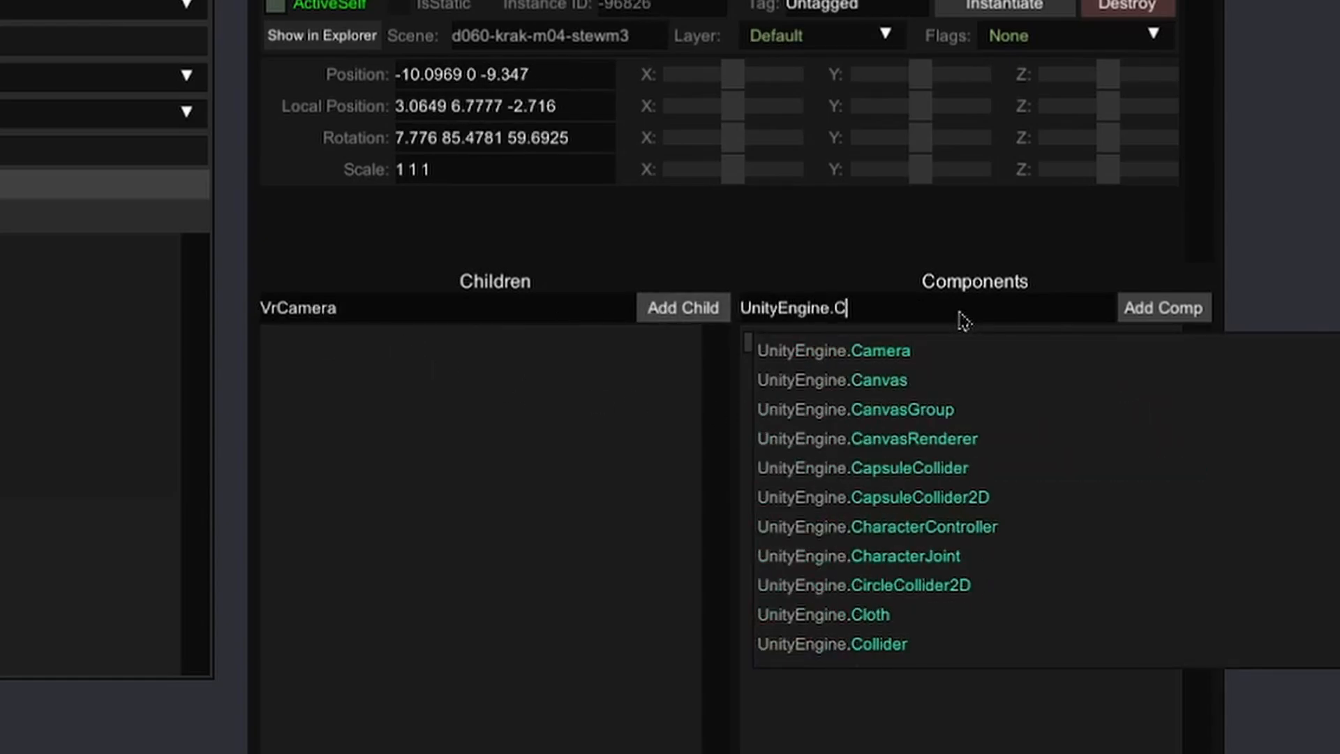
{"action": "left_click", "coordinate": [832, 350]}
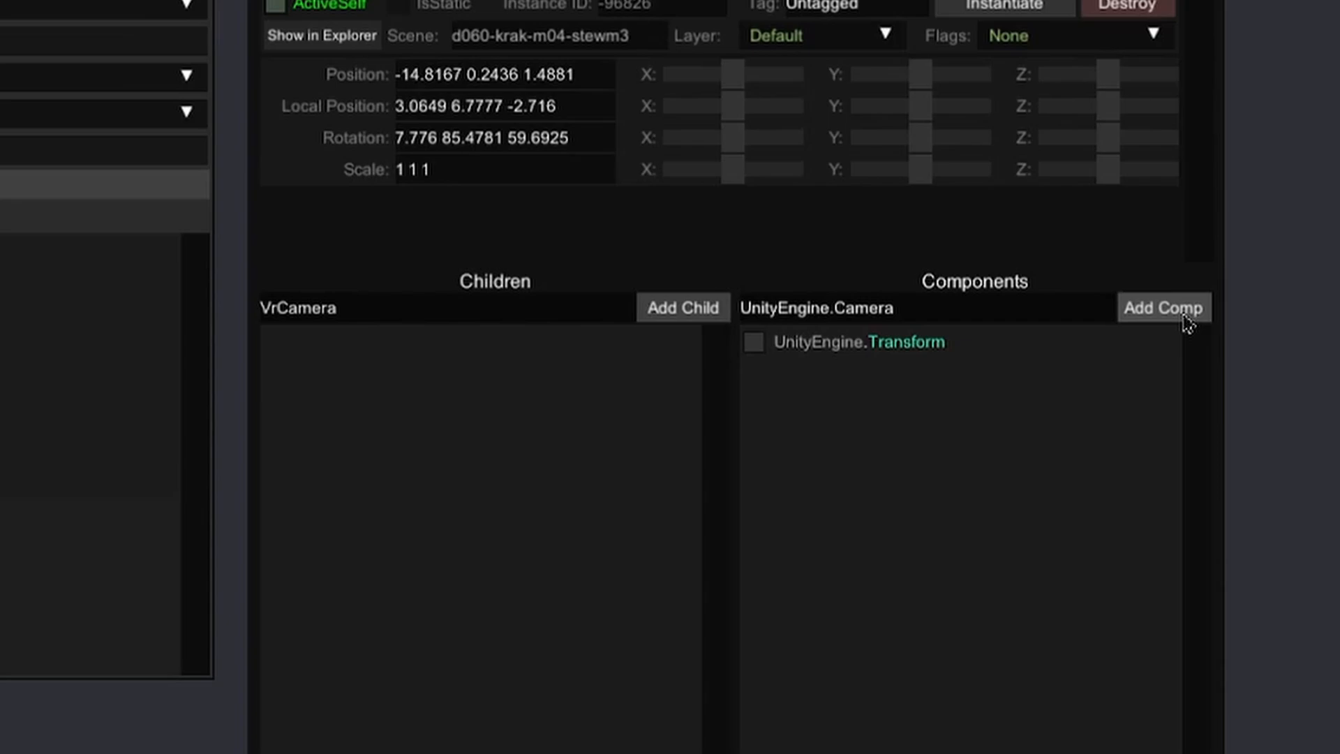
{"action": "left_click", "coordinate": [1163, 307]}
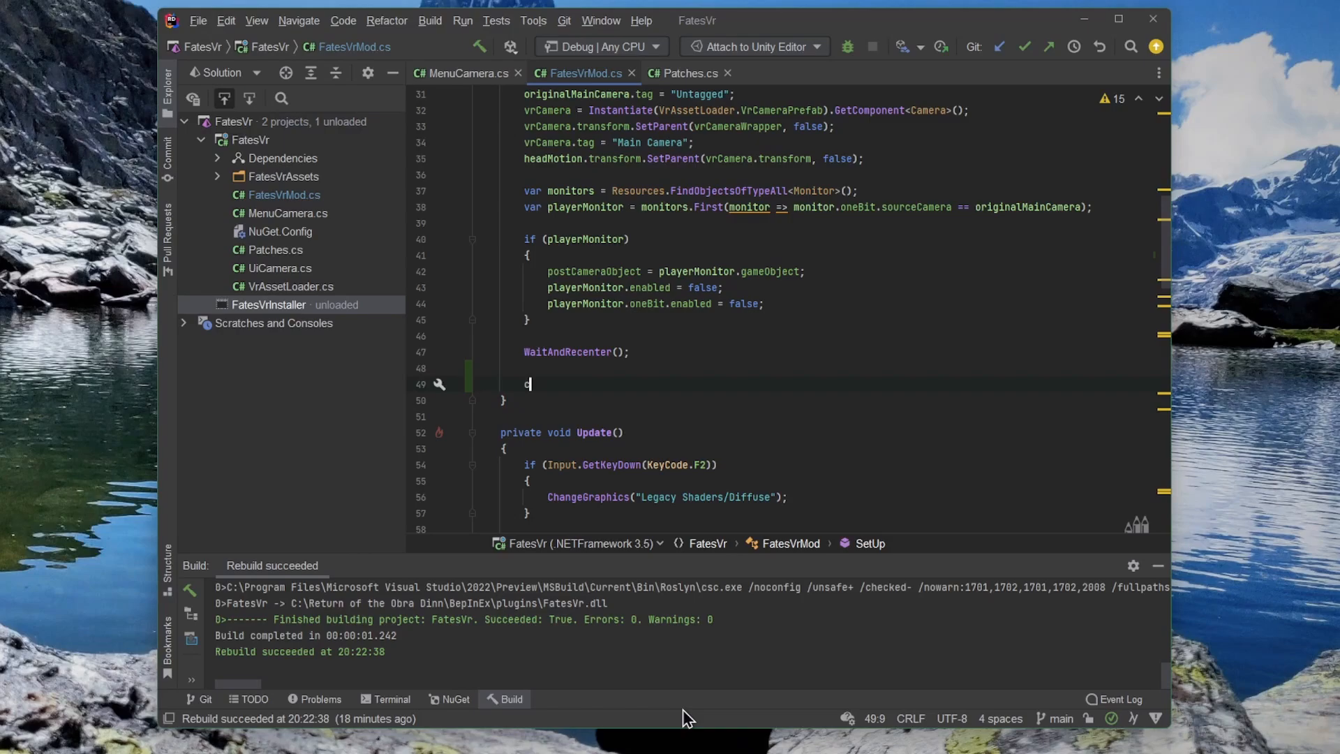
- Type repeated 'code' placeholder words on line 49 of SetUp, fixing the 'cocdxe' typo
{"action": "type", "text": "ode code"}
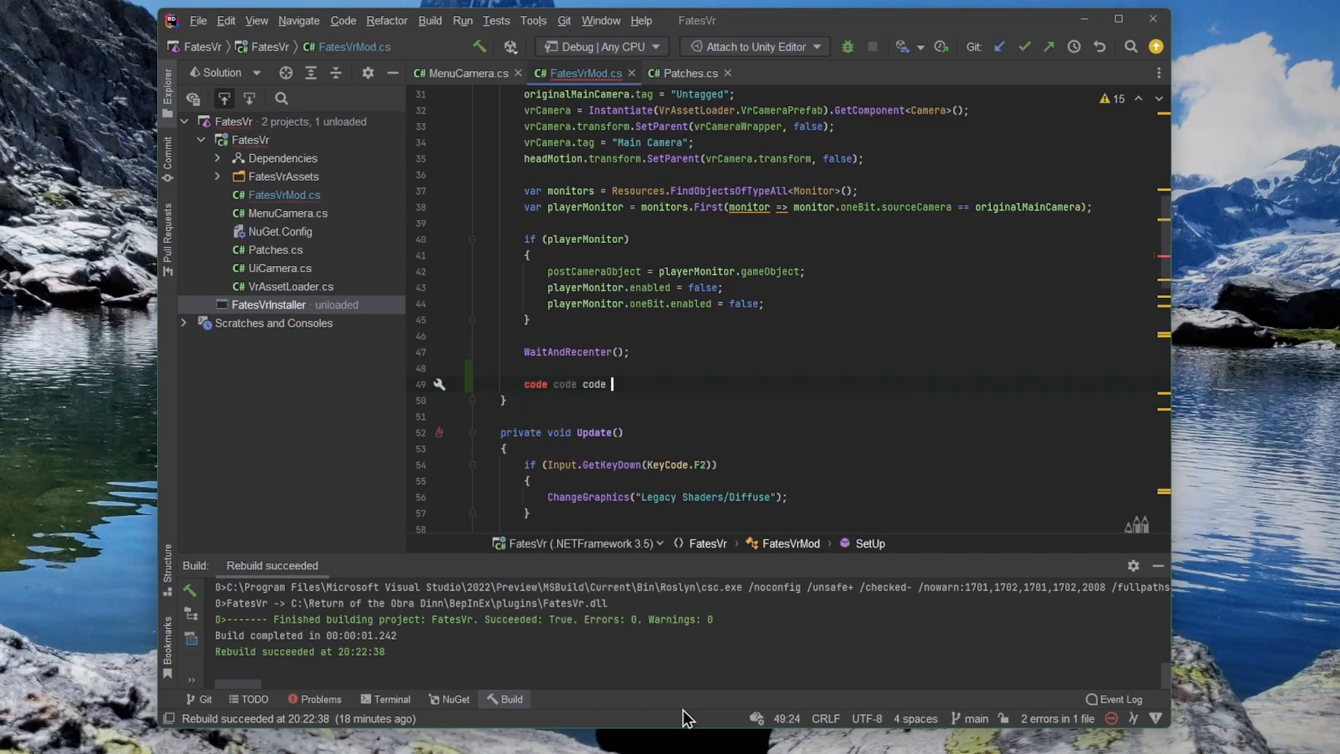
{"action": "type", "text": "code code code code"}
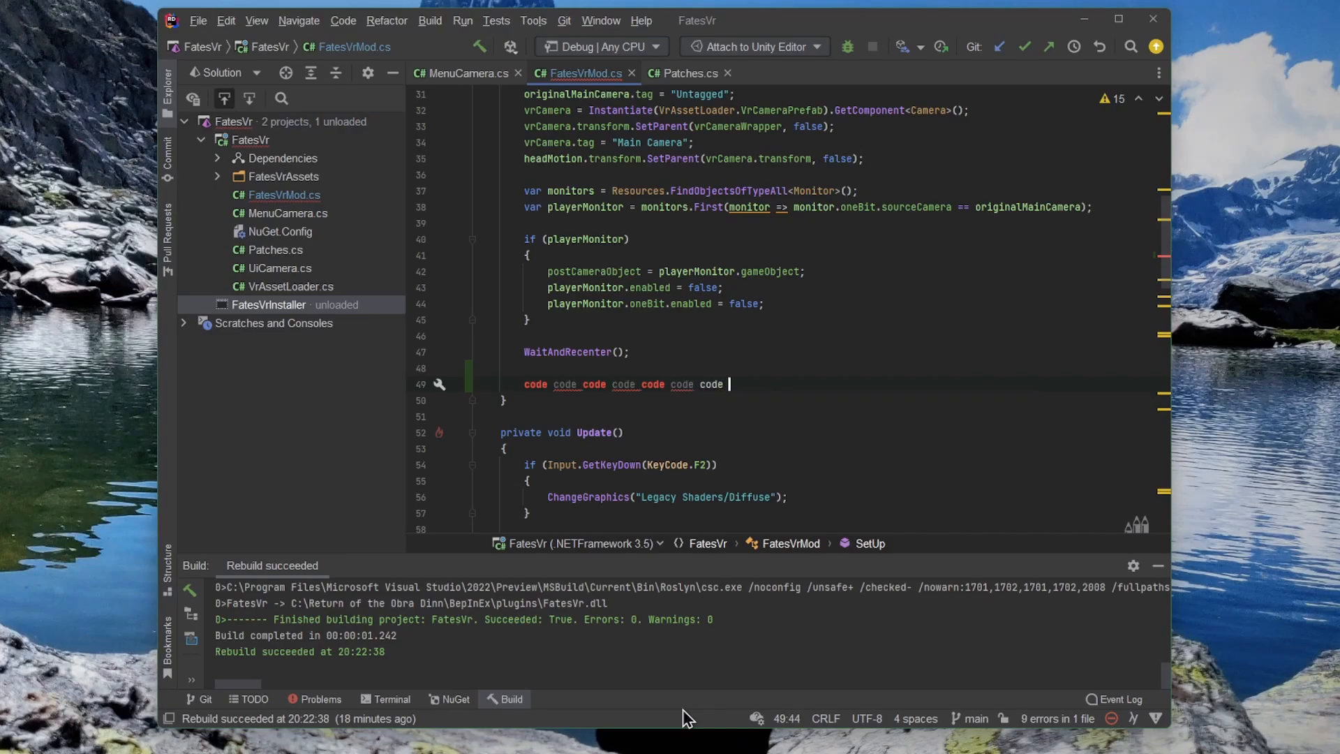
{"action": "type", "text": "cocdxe"}
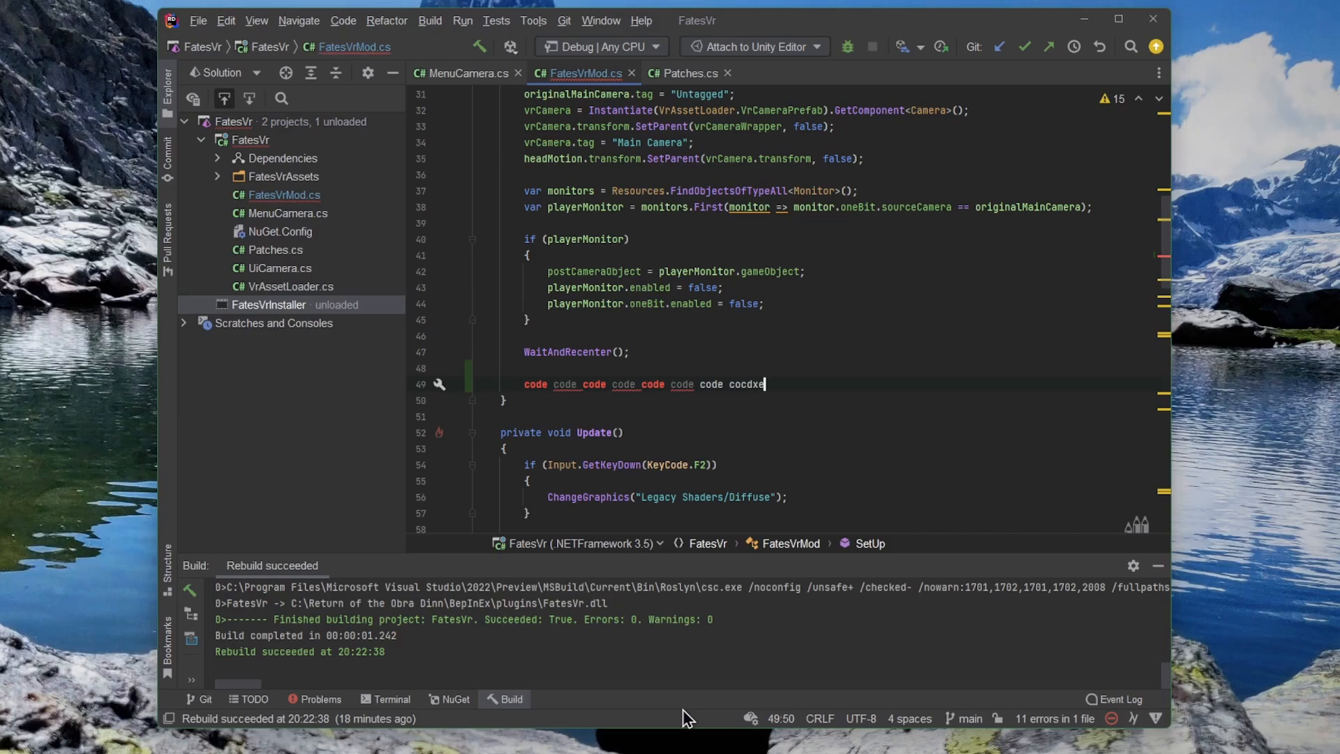
{"action": "key", "text": "backspace"}
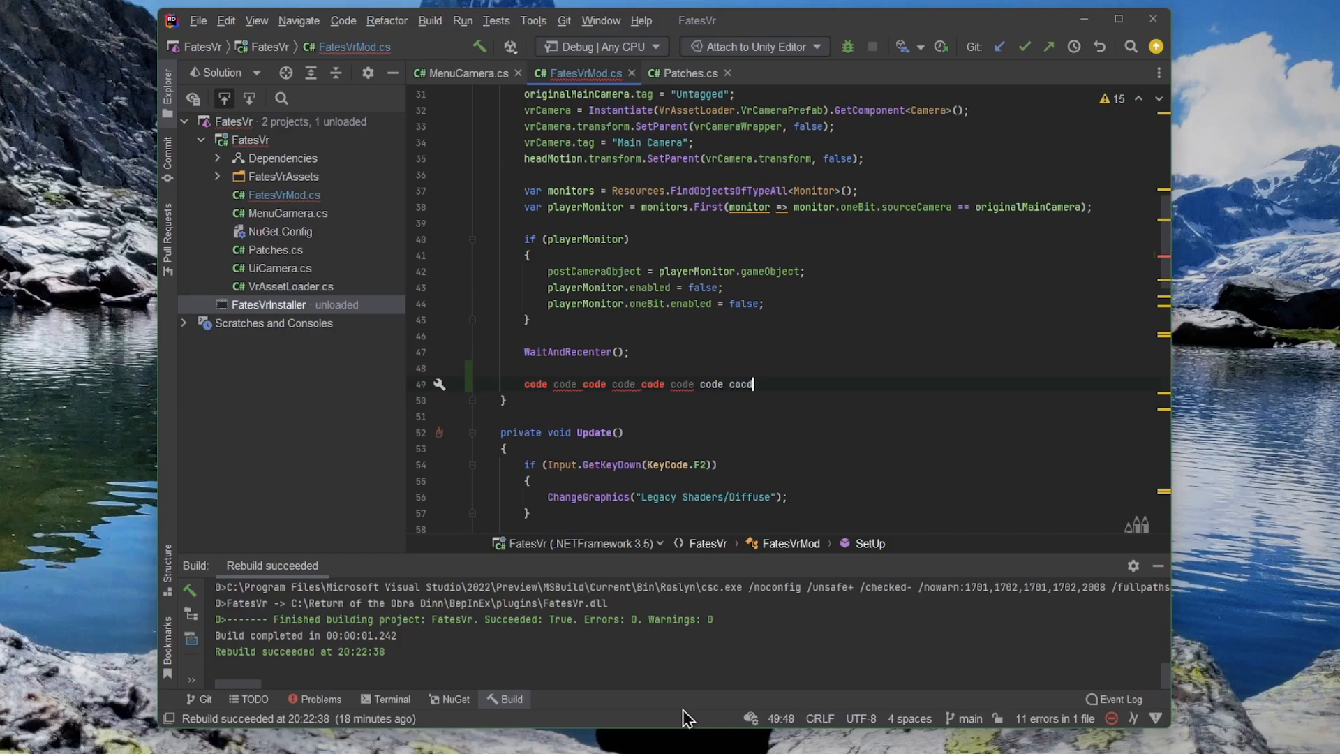
{"action": "key", "text": "Backspace"}
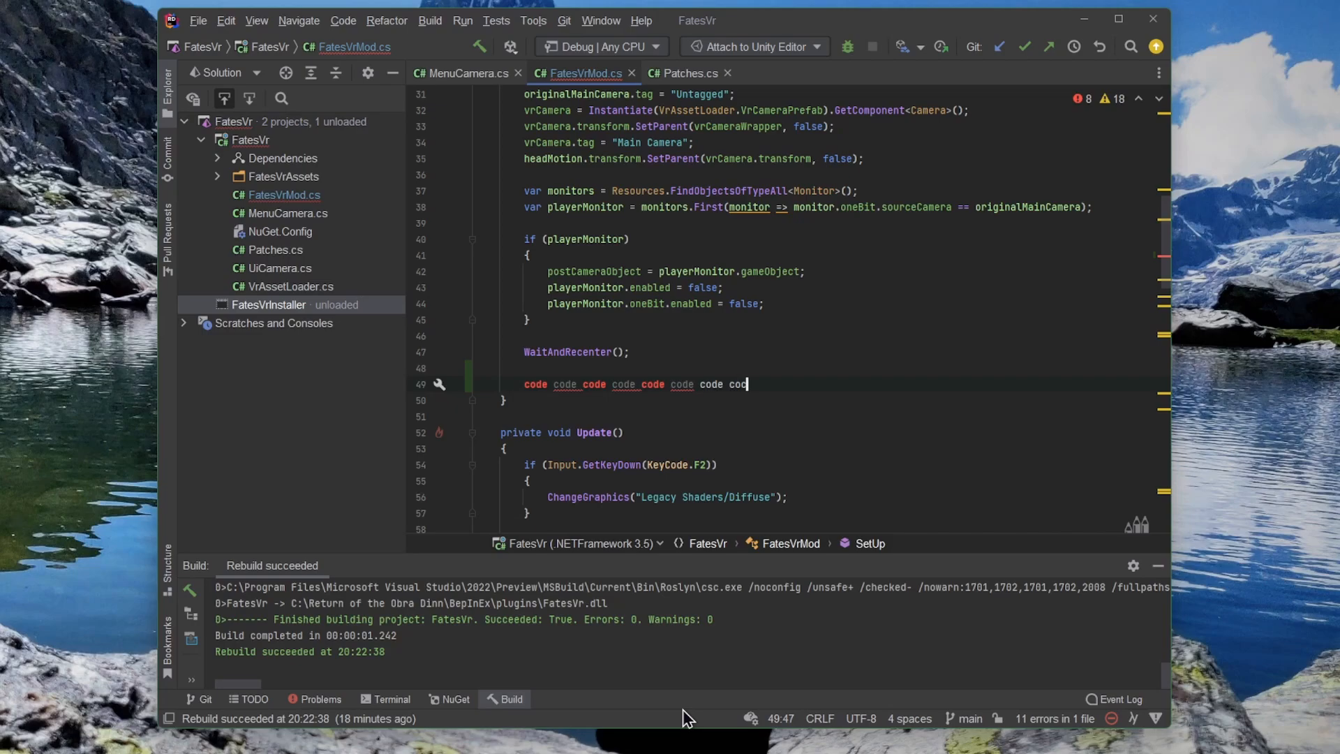
{"action": "type", "text": "e code code"}
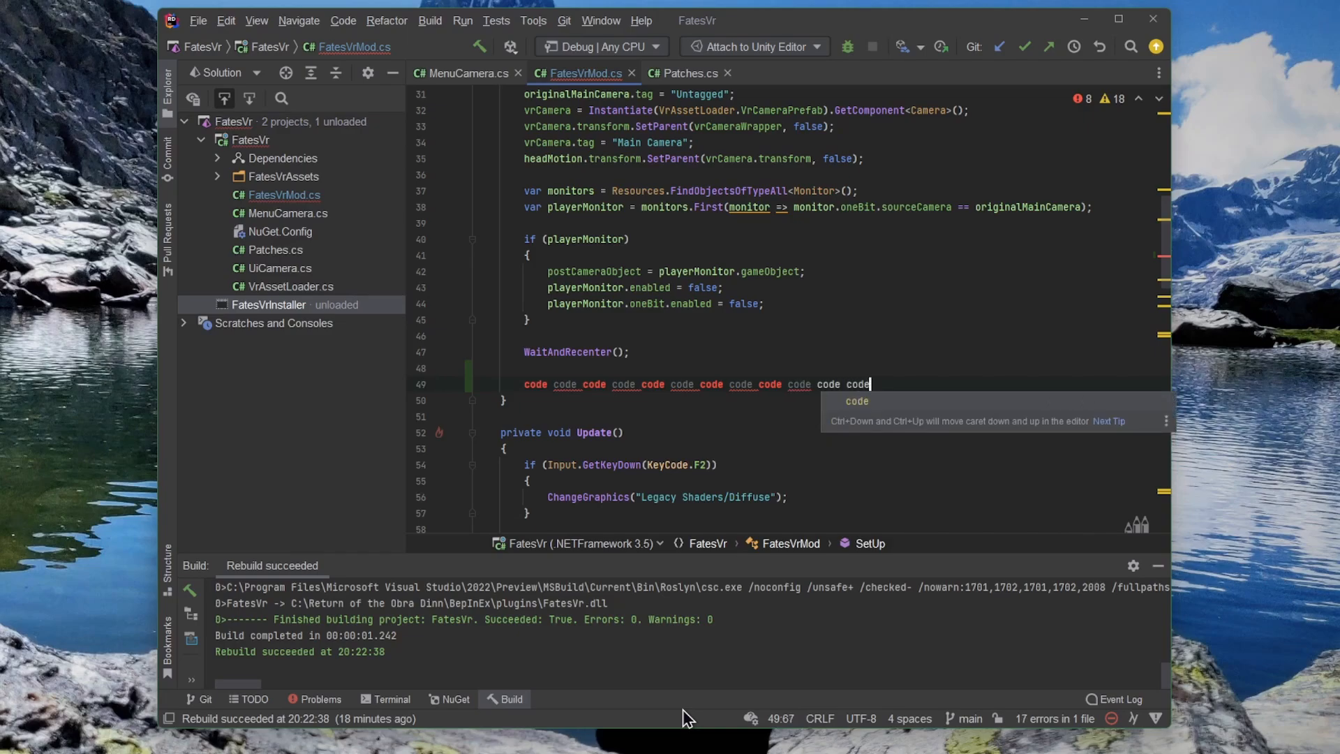
{"action": "type", "text": "code"}
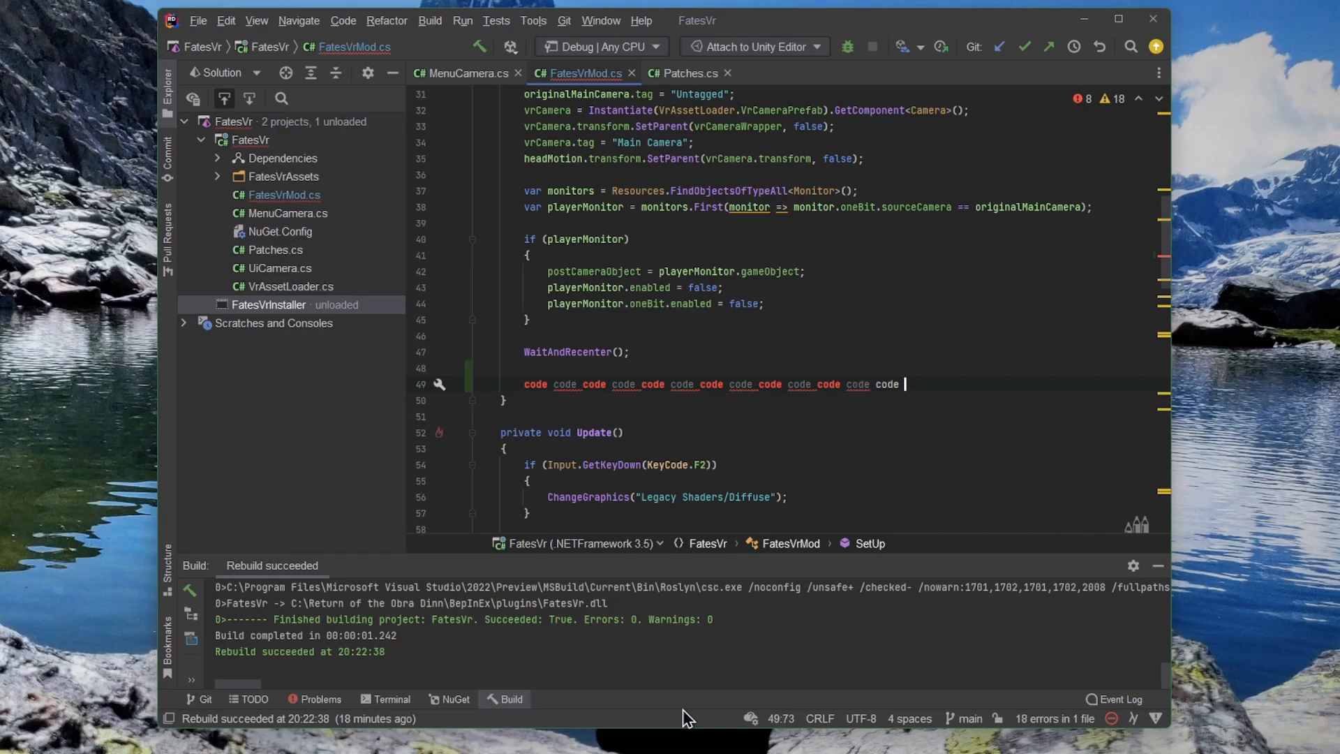
{"action": "type", "text": "code"}
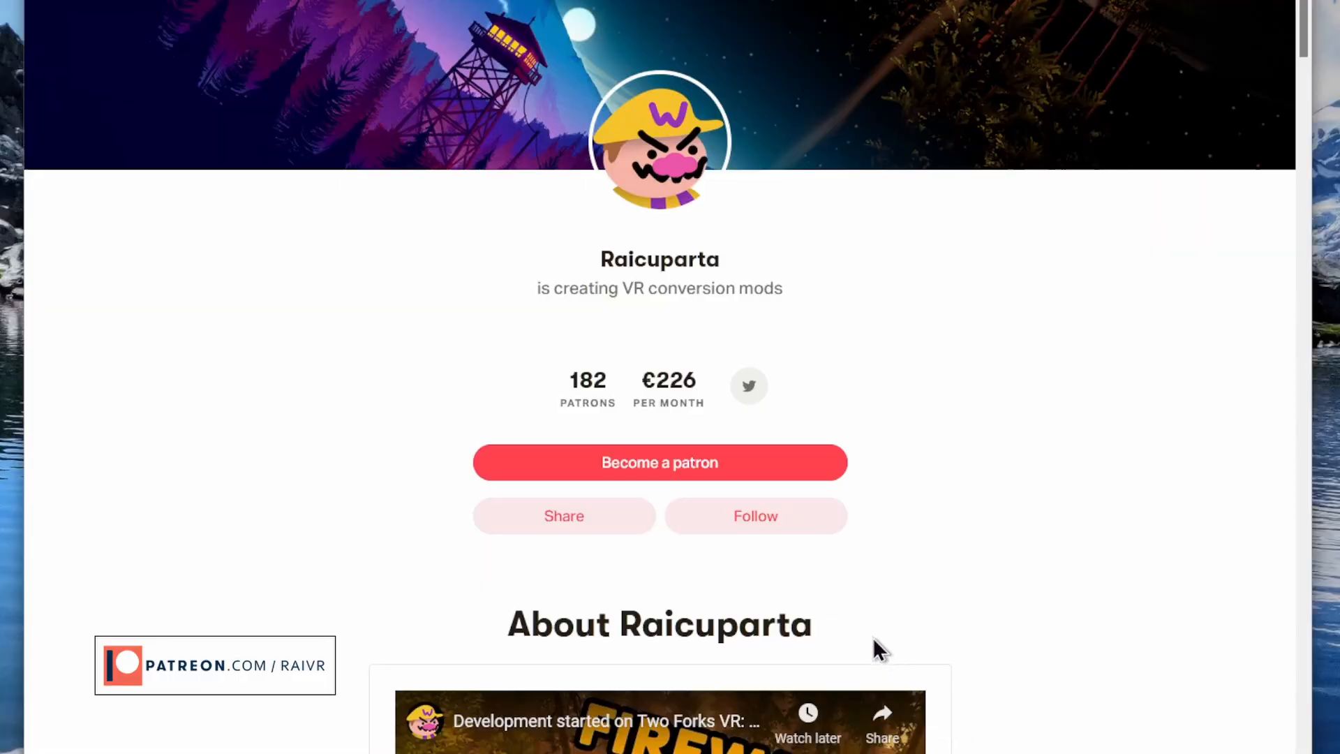
{"action": "mouse_move", "coordinate": [675, 491]}
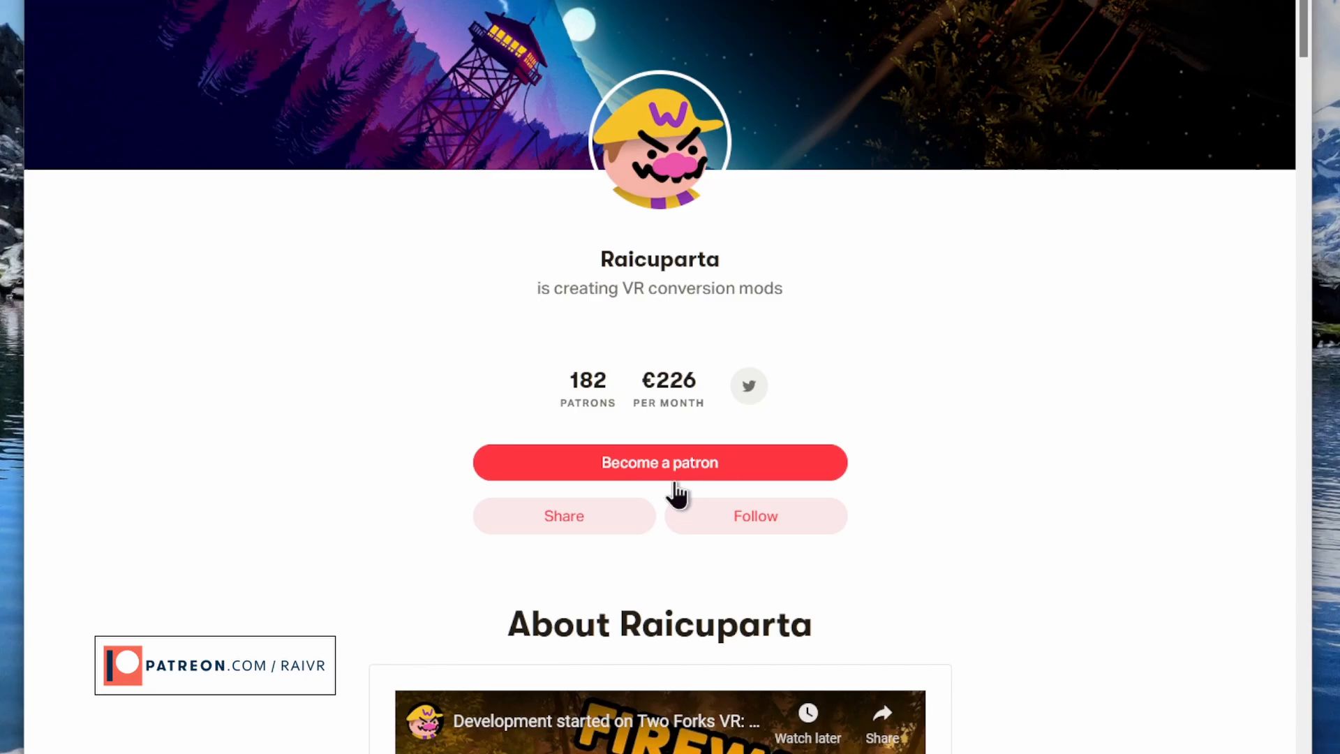
{"action": "mouse_move", "coordinate": [659, 479]}
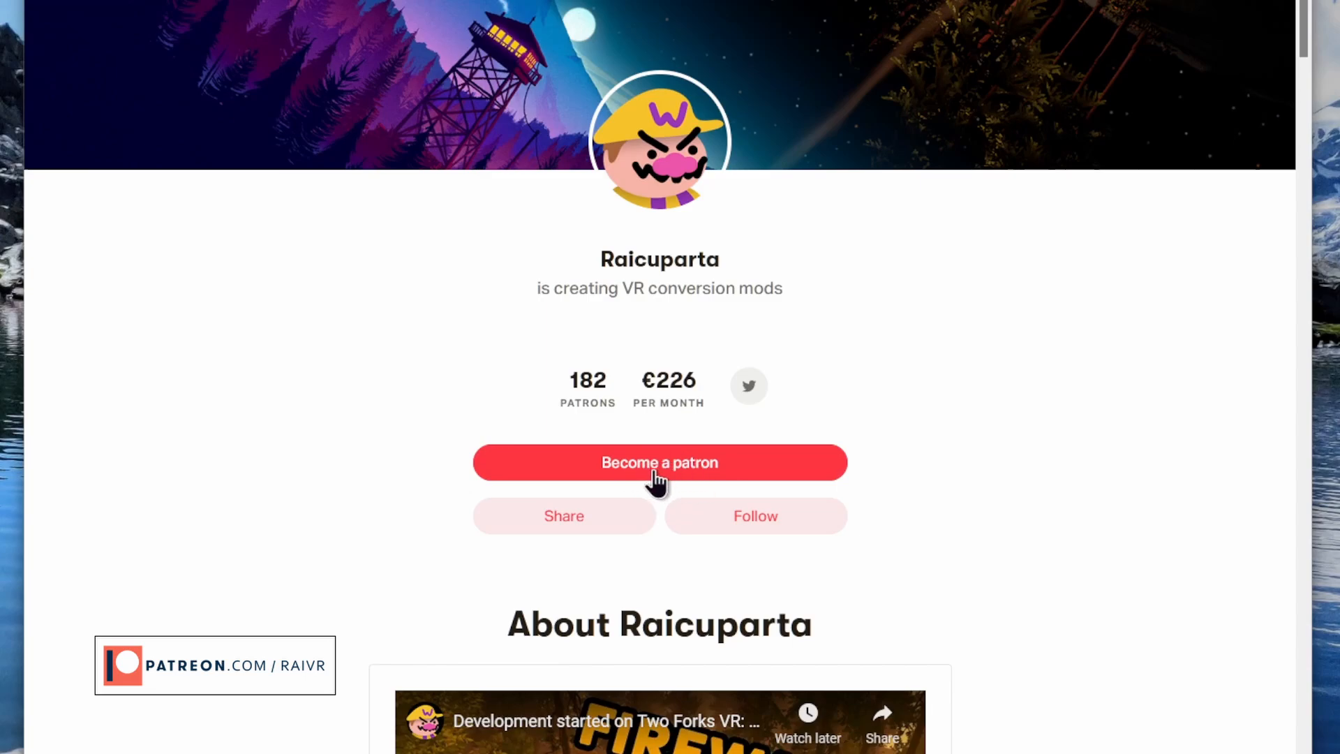